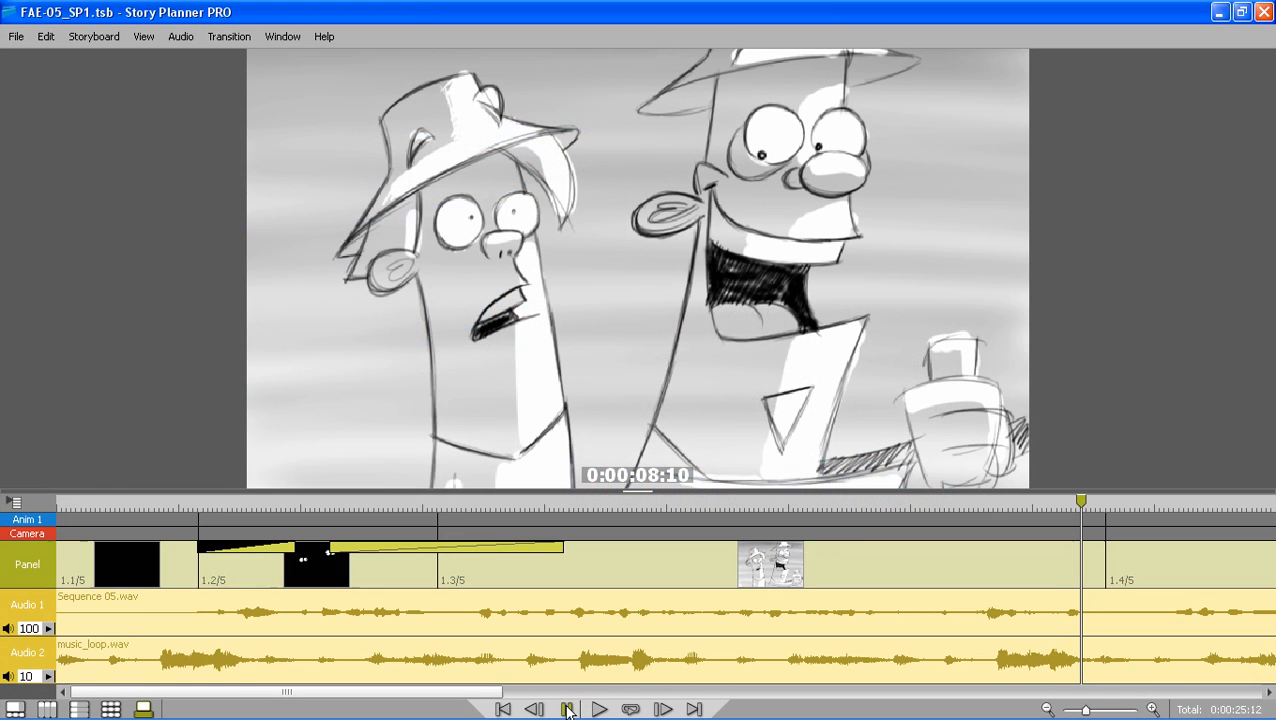
# Play the animatic in the timeline, resume from a later point, then stop playback.
pyautogui.click(567, 709)
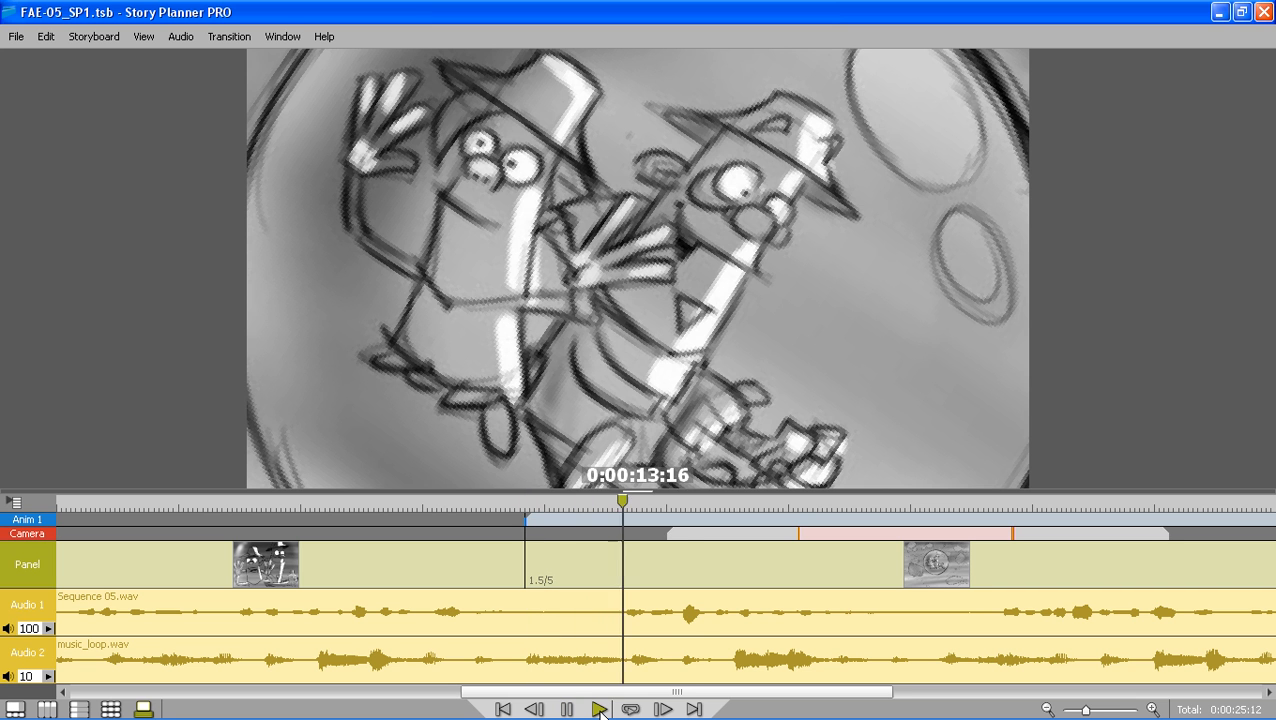
pyautogui.click(600, 708)
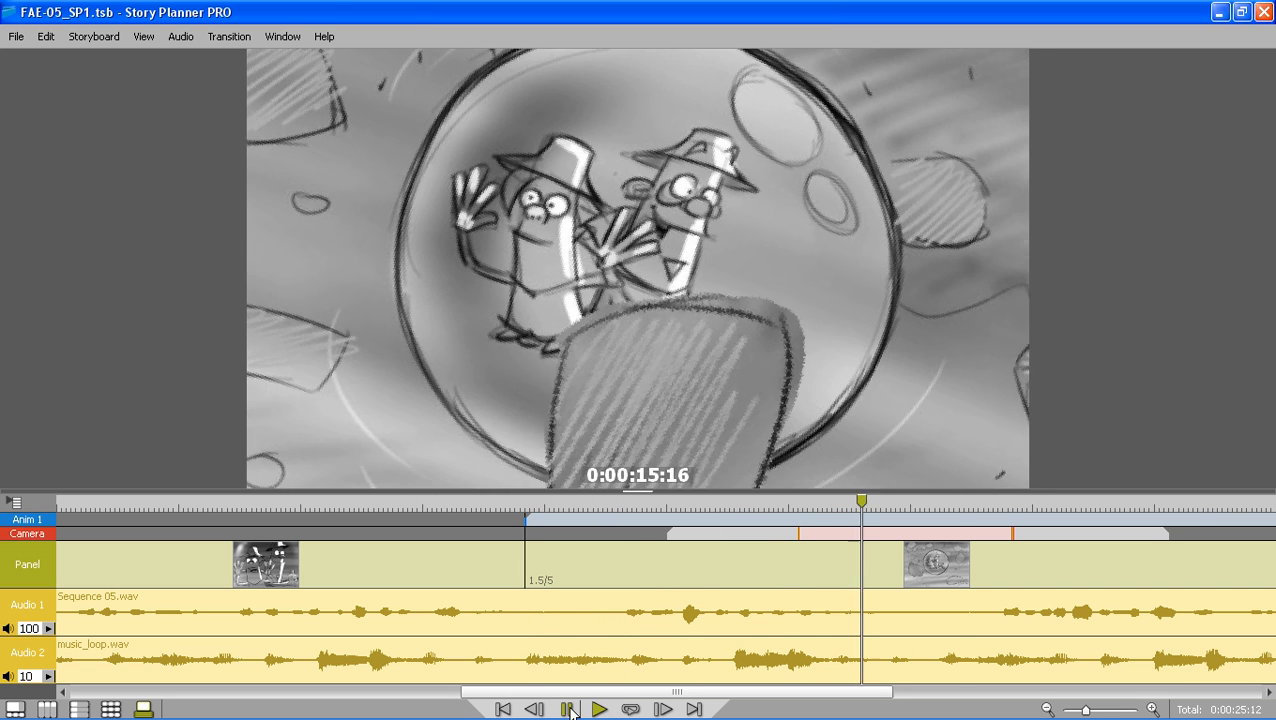
pyautogui.click(598, 708)
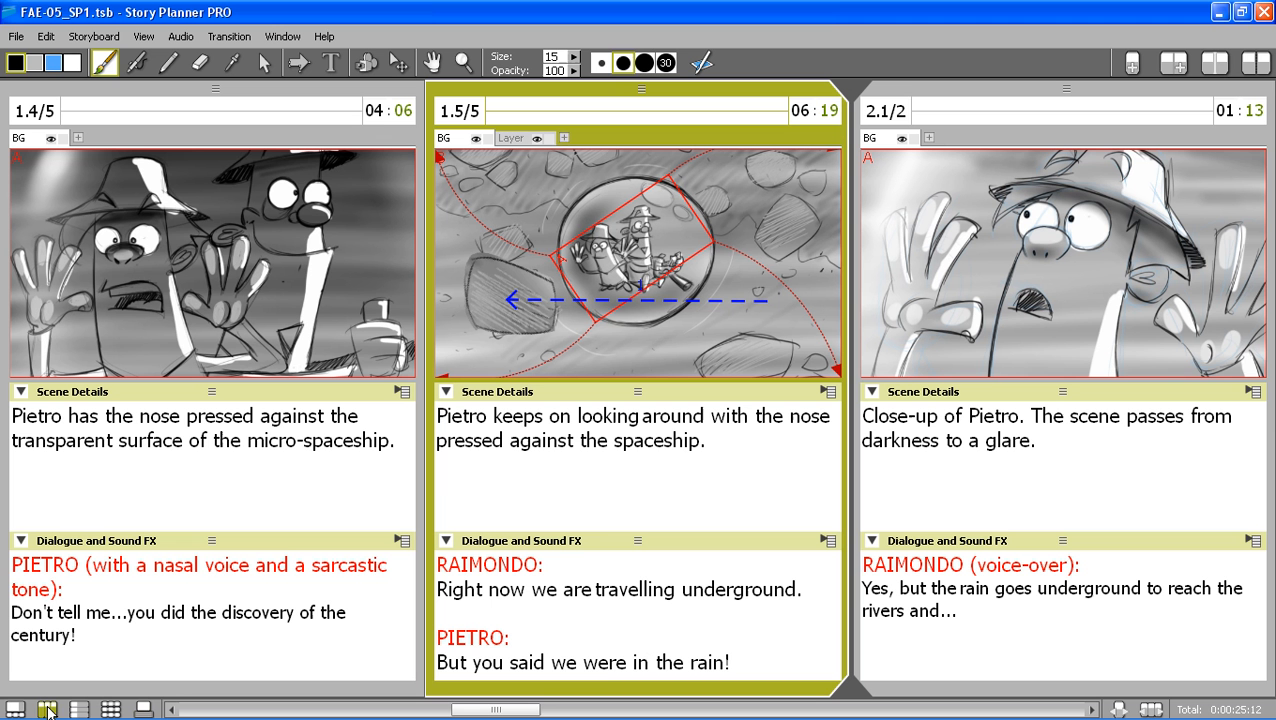
pyautogui.moveTo(728, 390)
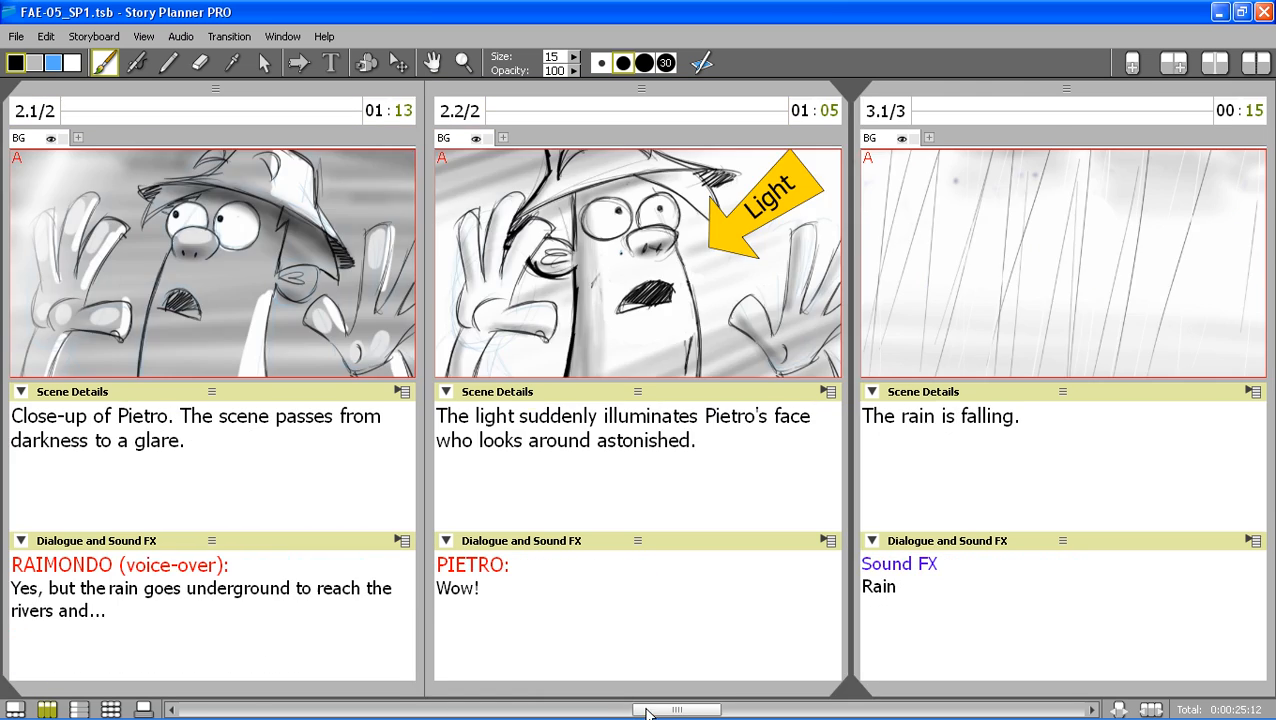
pyautogui.moveTo(650, 710); pyautogui.dragTo(880, 710)
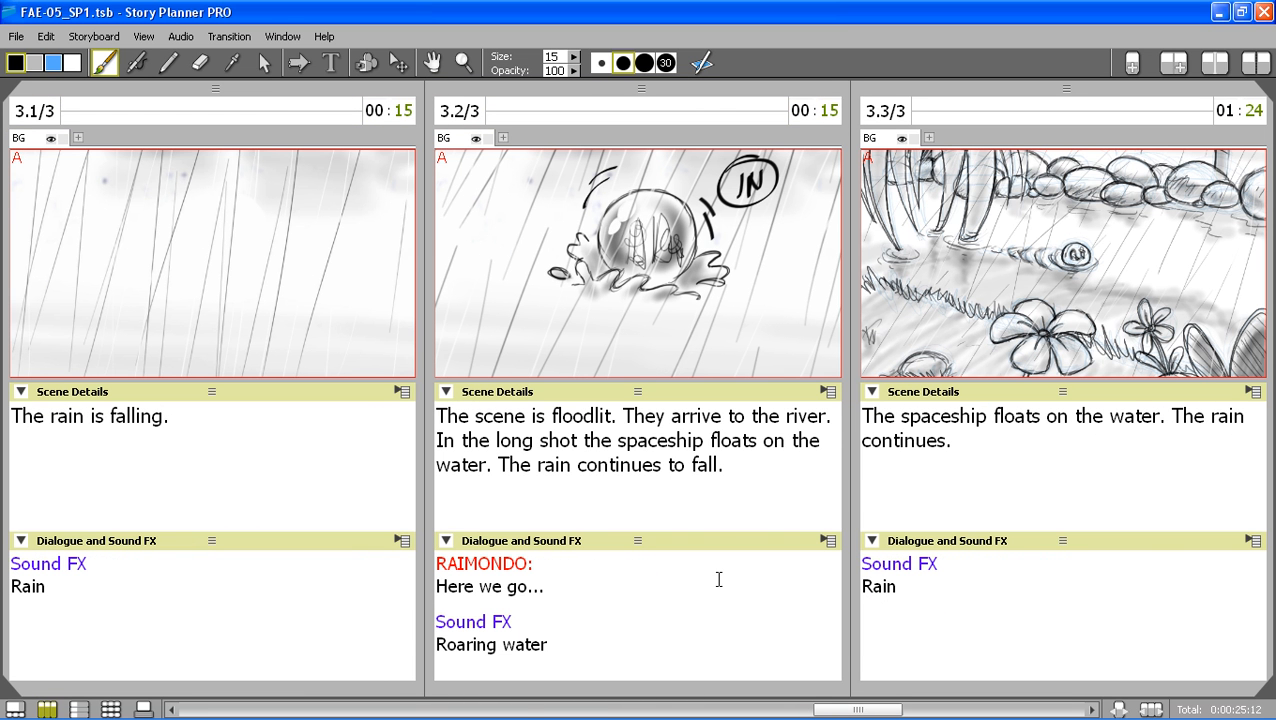
pyautogui.click(16, 36)
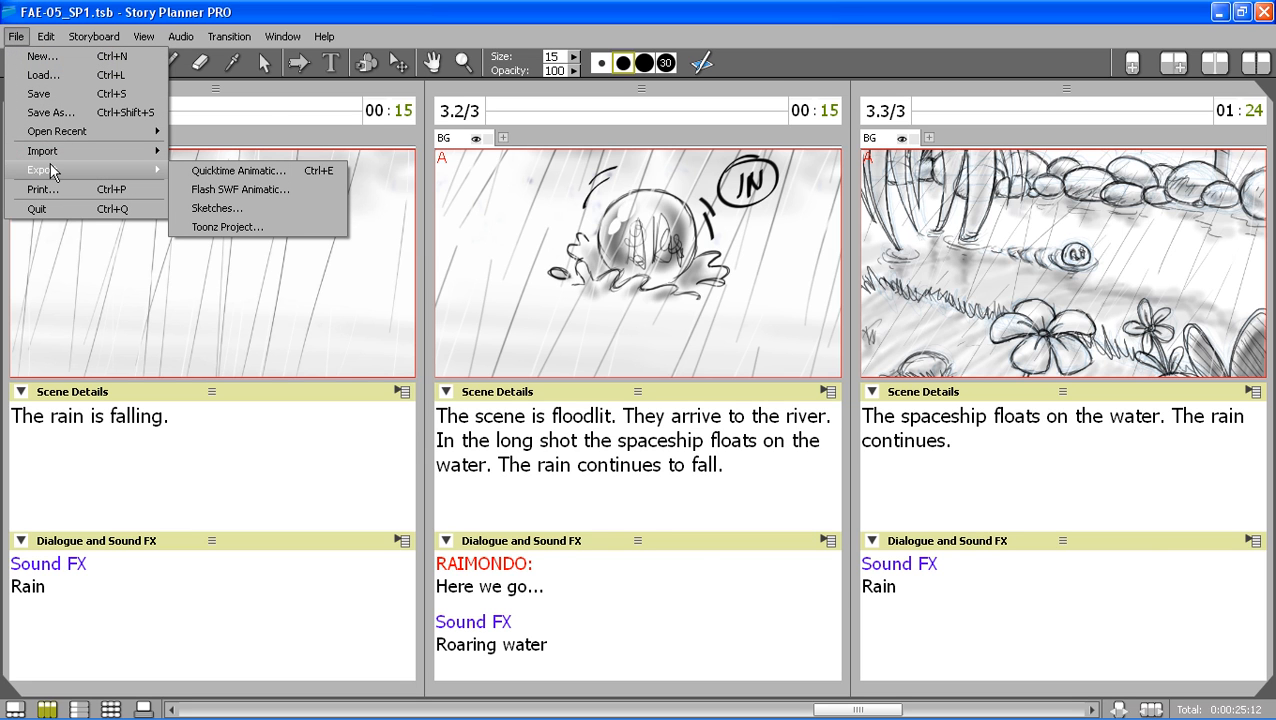
pyautogui.moveTo(240, 170)
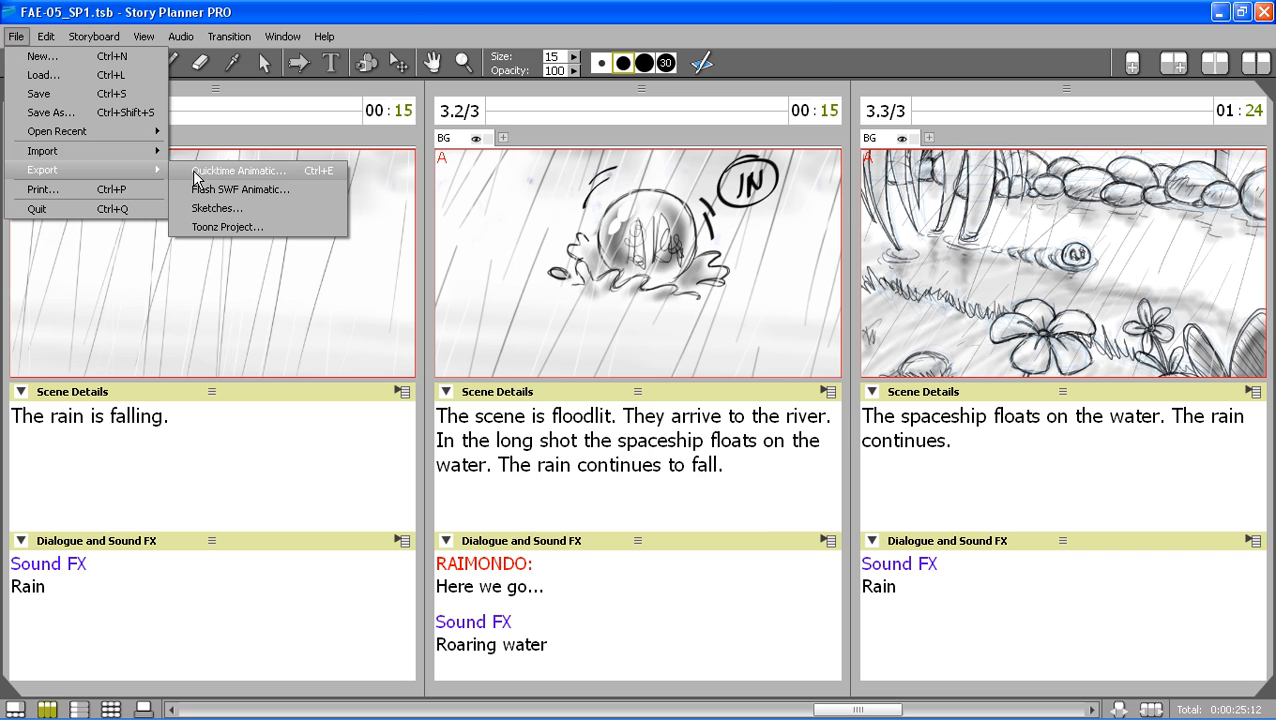
# Export scenes 1–3 as a QuickTime animatic named FAE5 into the outputs folder.
pyautogui.click(238, 170)
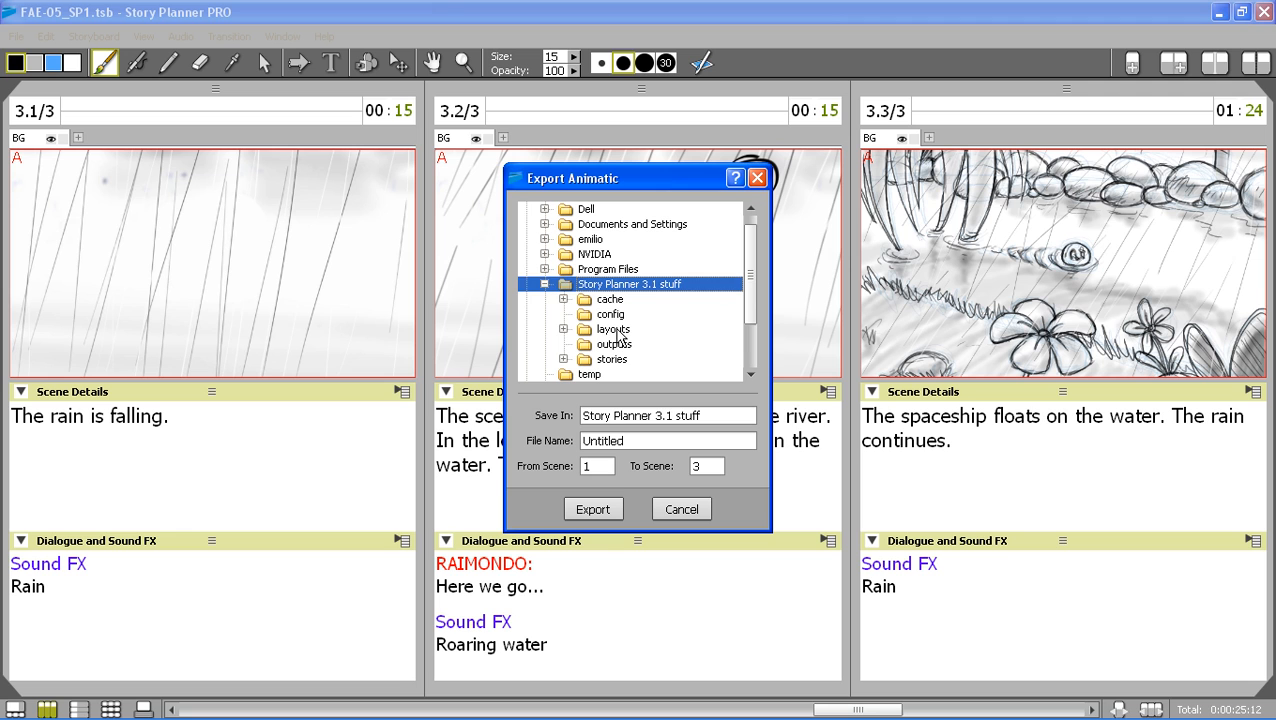
pyautogui.click(614, 344)
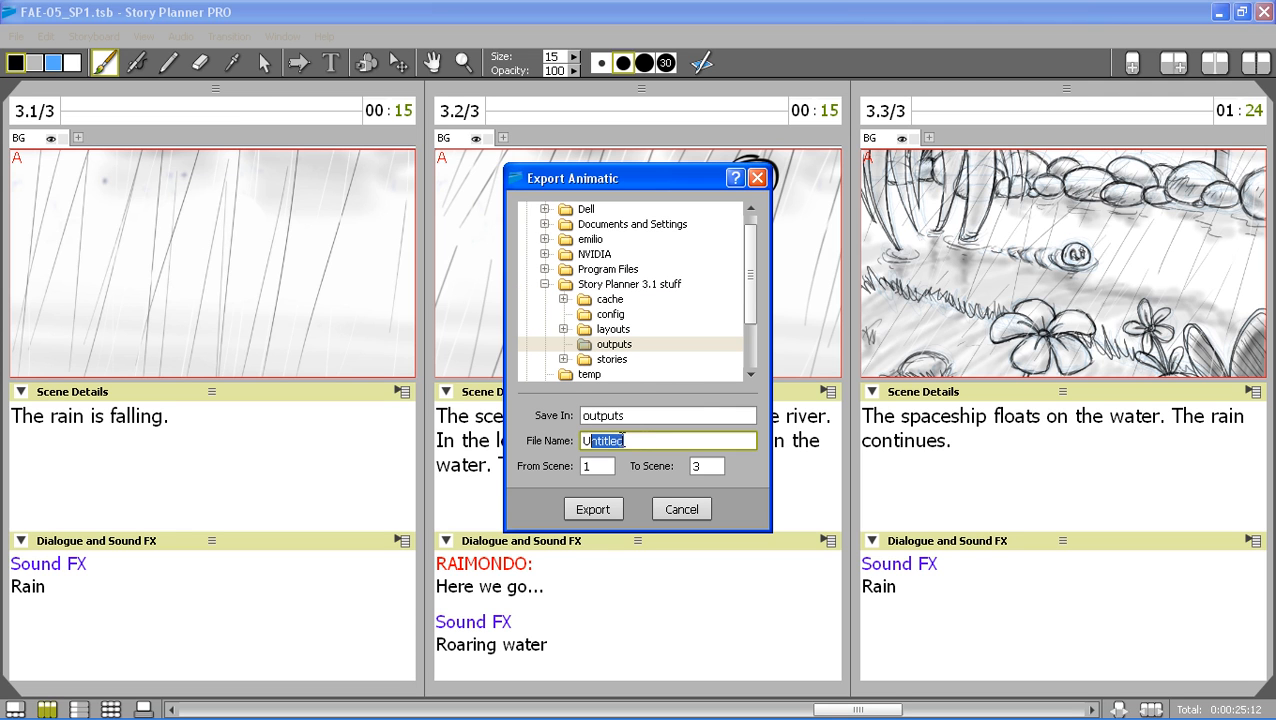
pyautogui.write('FAE5')
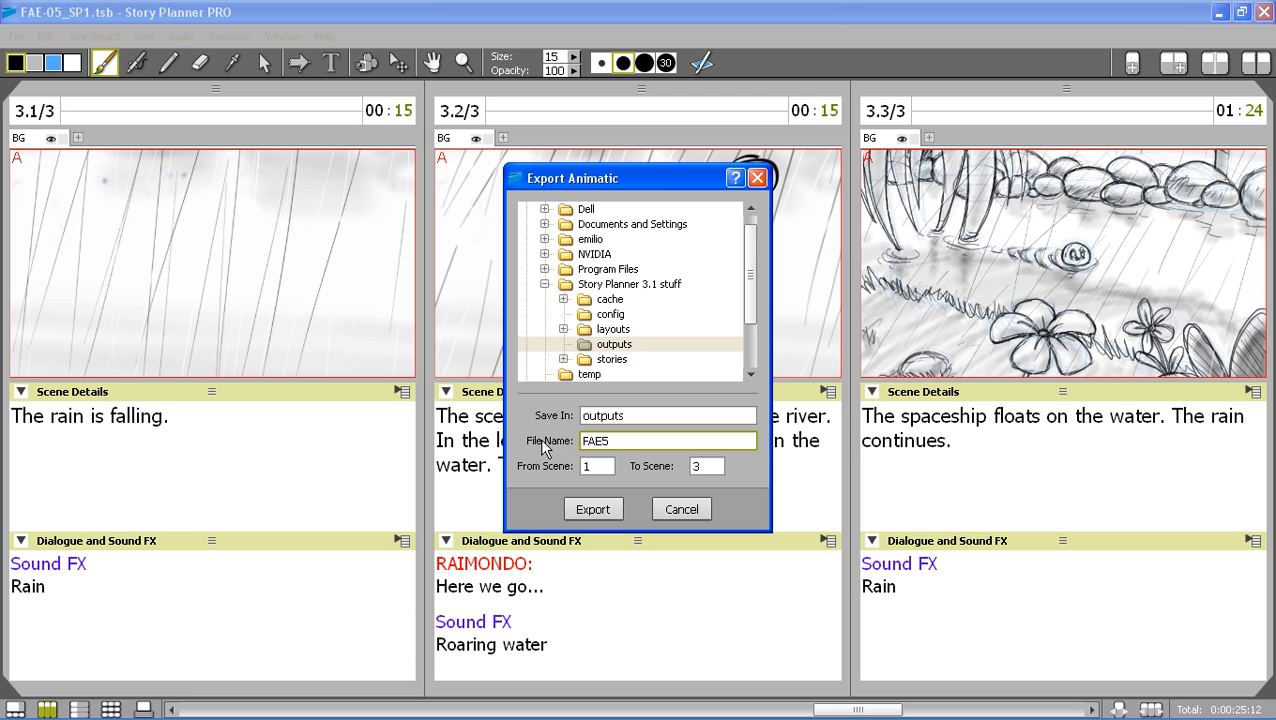
pyautogui.click(592, 509)
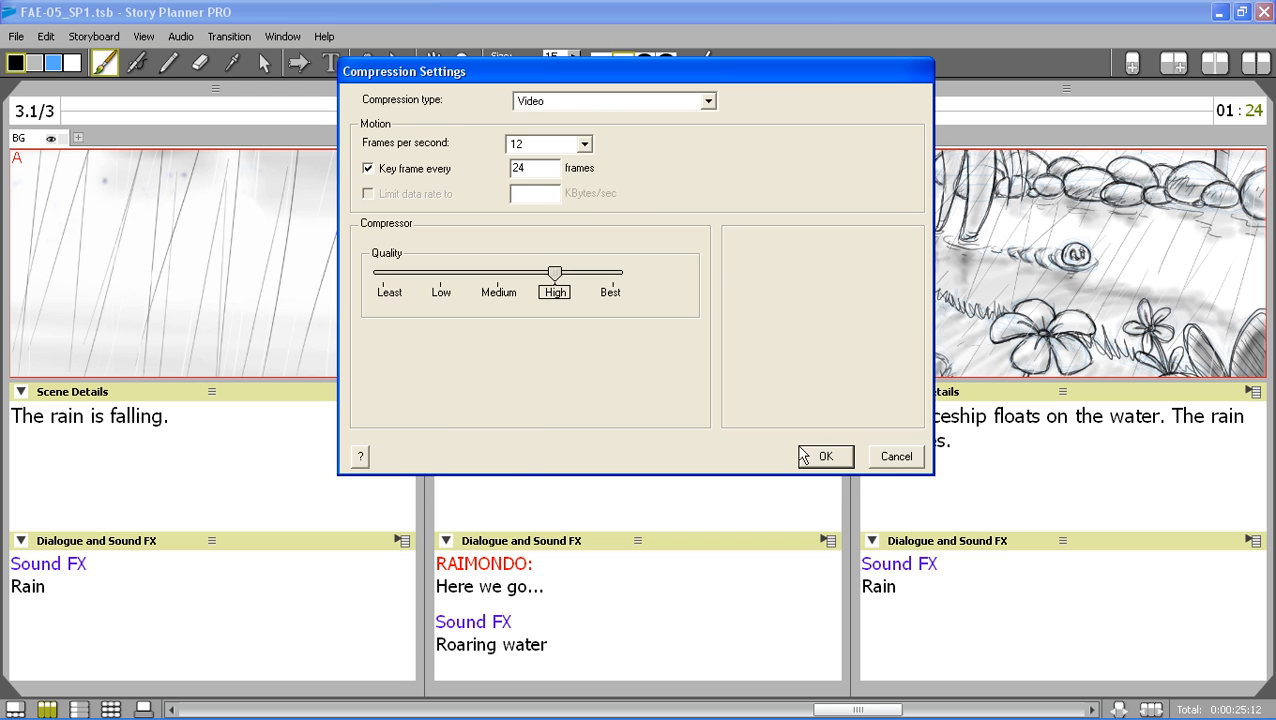
# Accept the compression settings, then play, seek and pause the exported FAE5 movie.
pyautogui.click(825, 456)
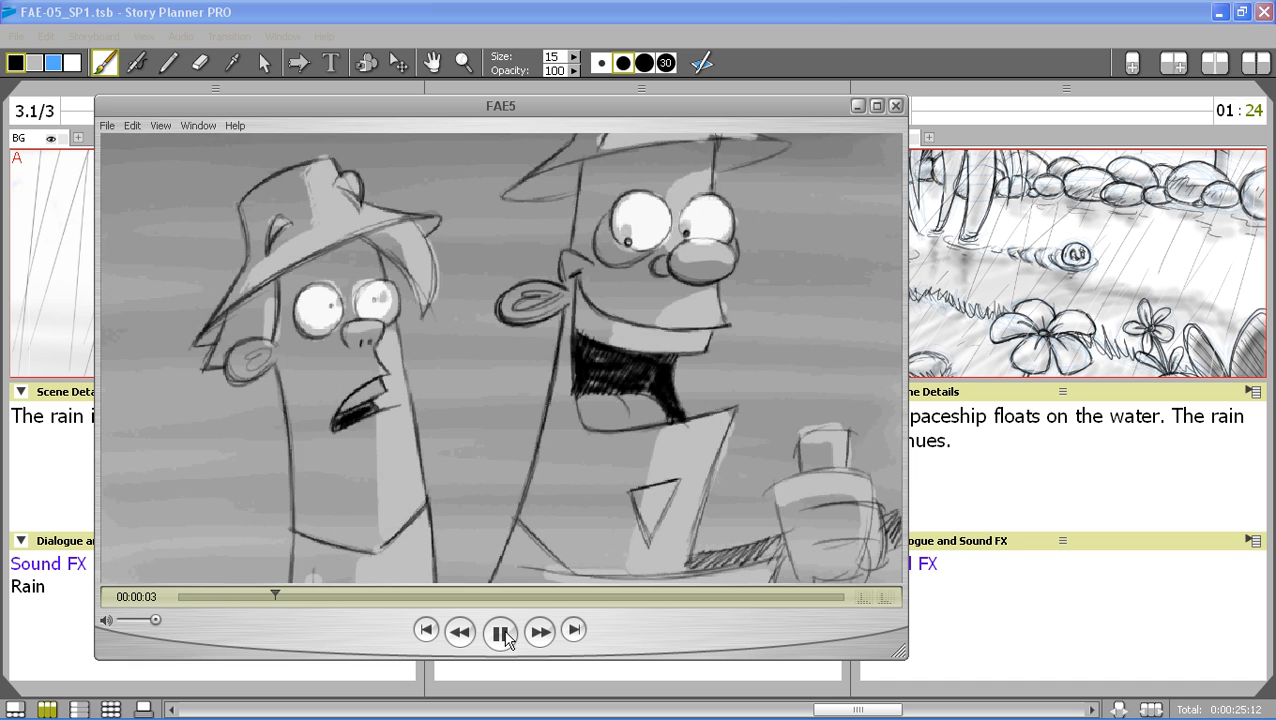
pyautogui.click(500, 631)
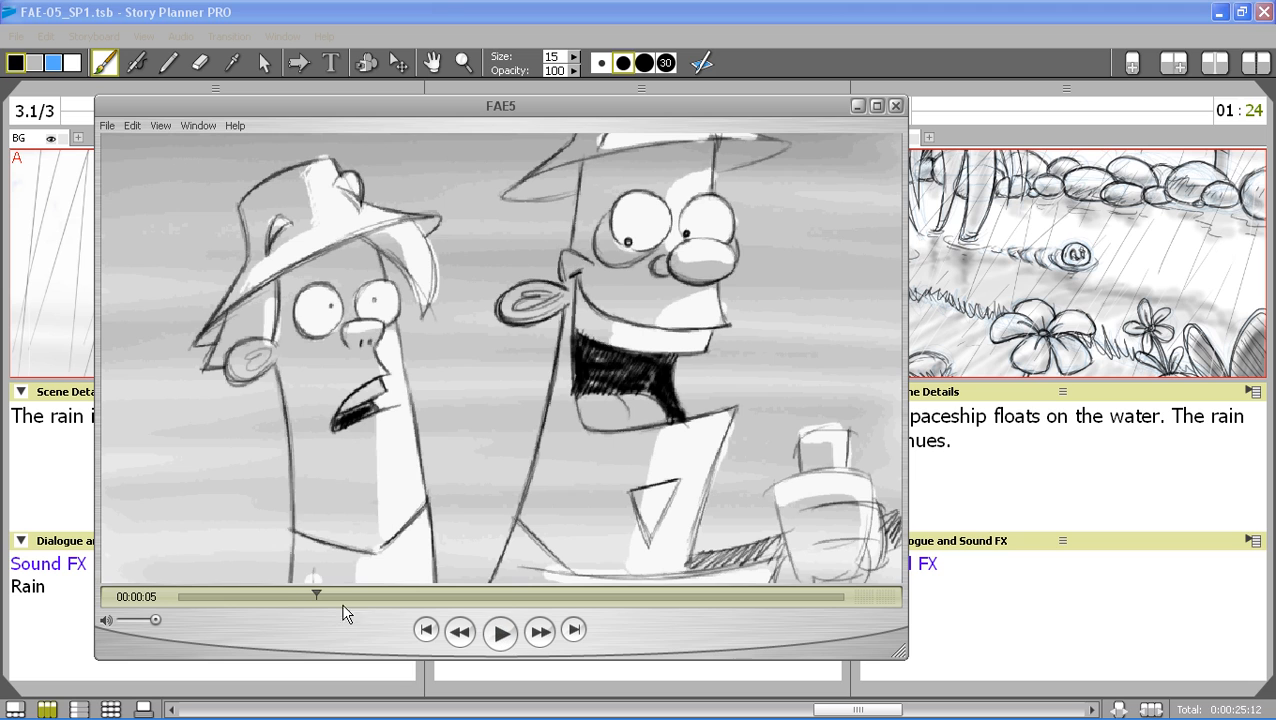
pyautogui.click(500, 631)
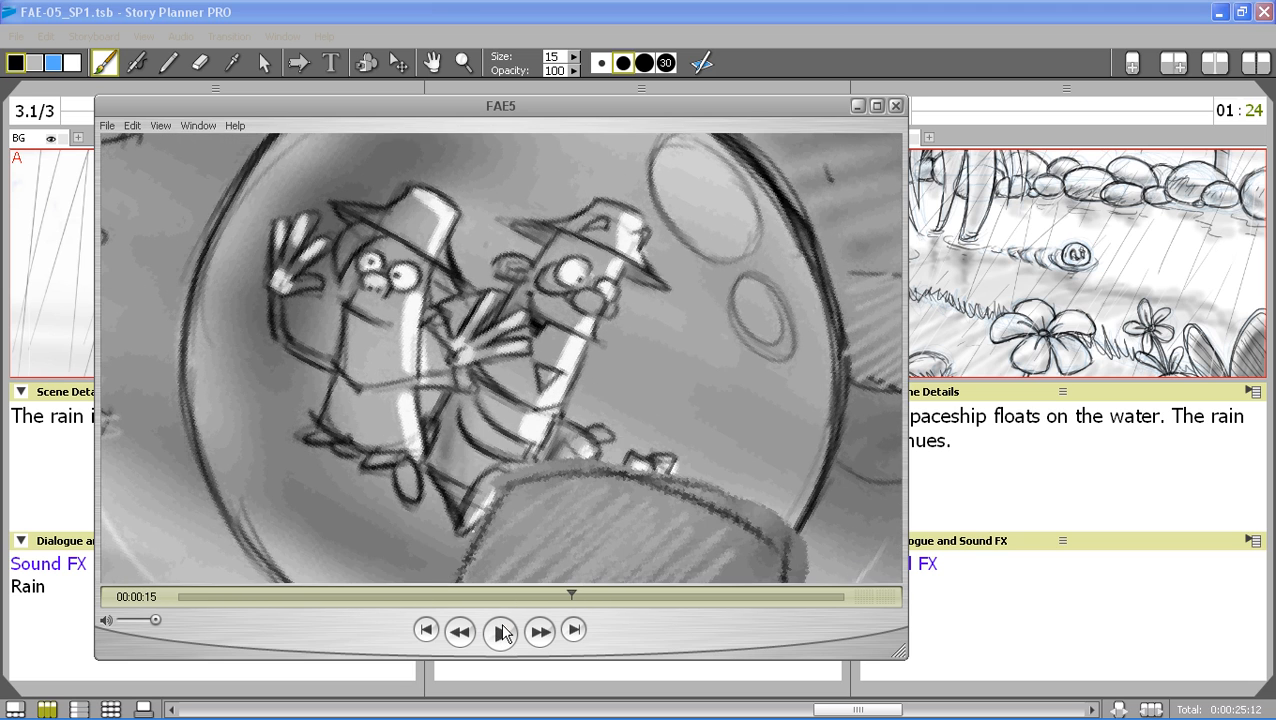
pyautogui.click(500, 631)
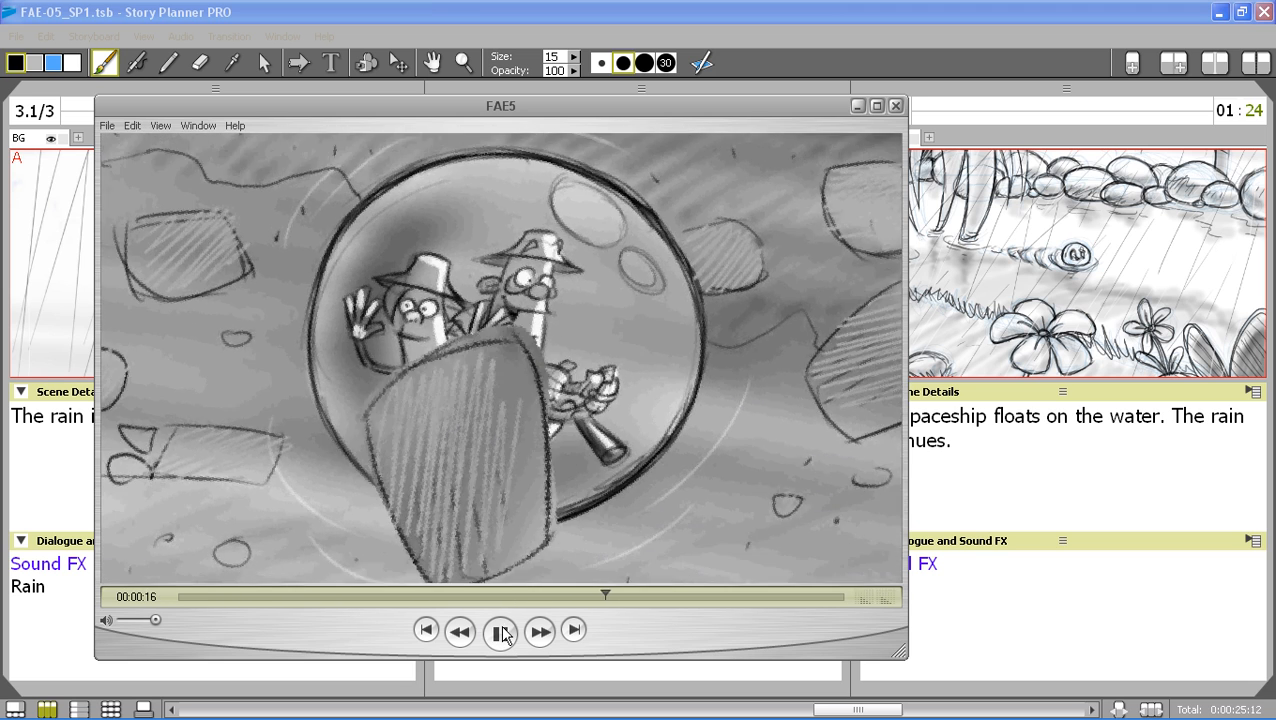
pyautogui.click(500, 631)
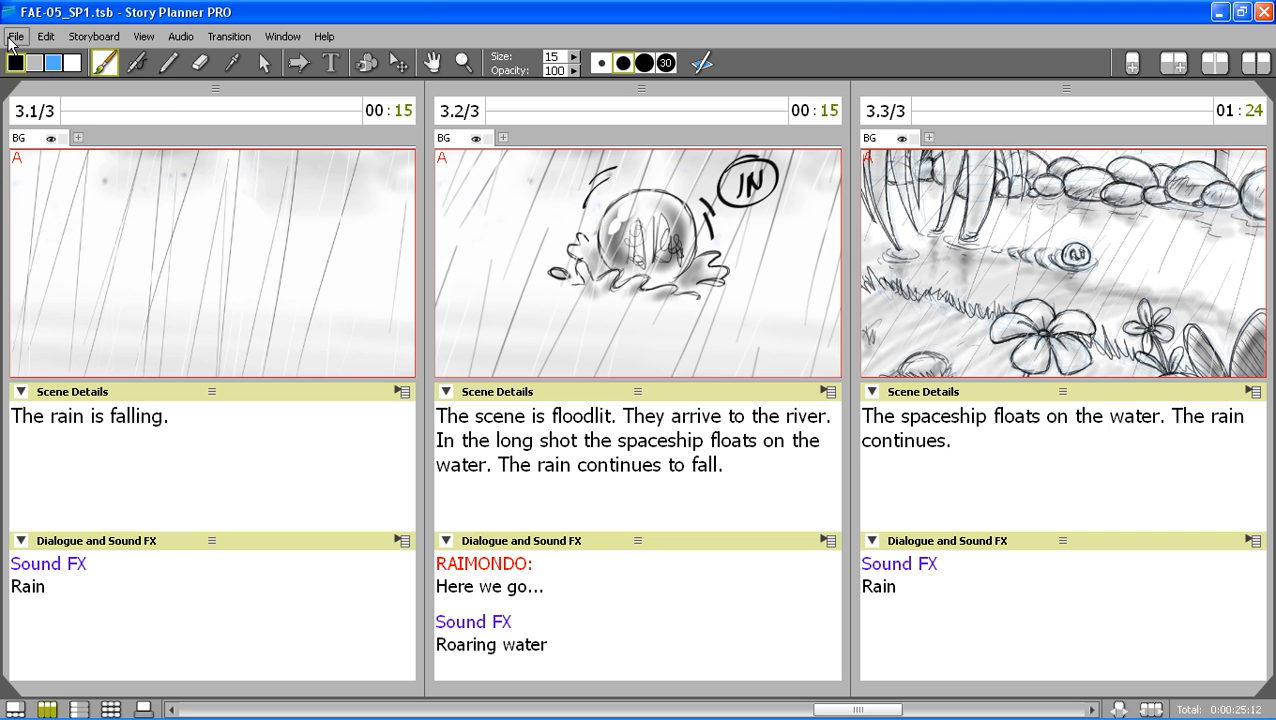
# Export the scene 1–3 sketches as Image files into the outputs folder.
pyautogui.click(16, 36)
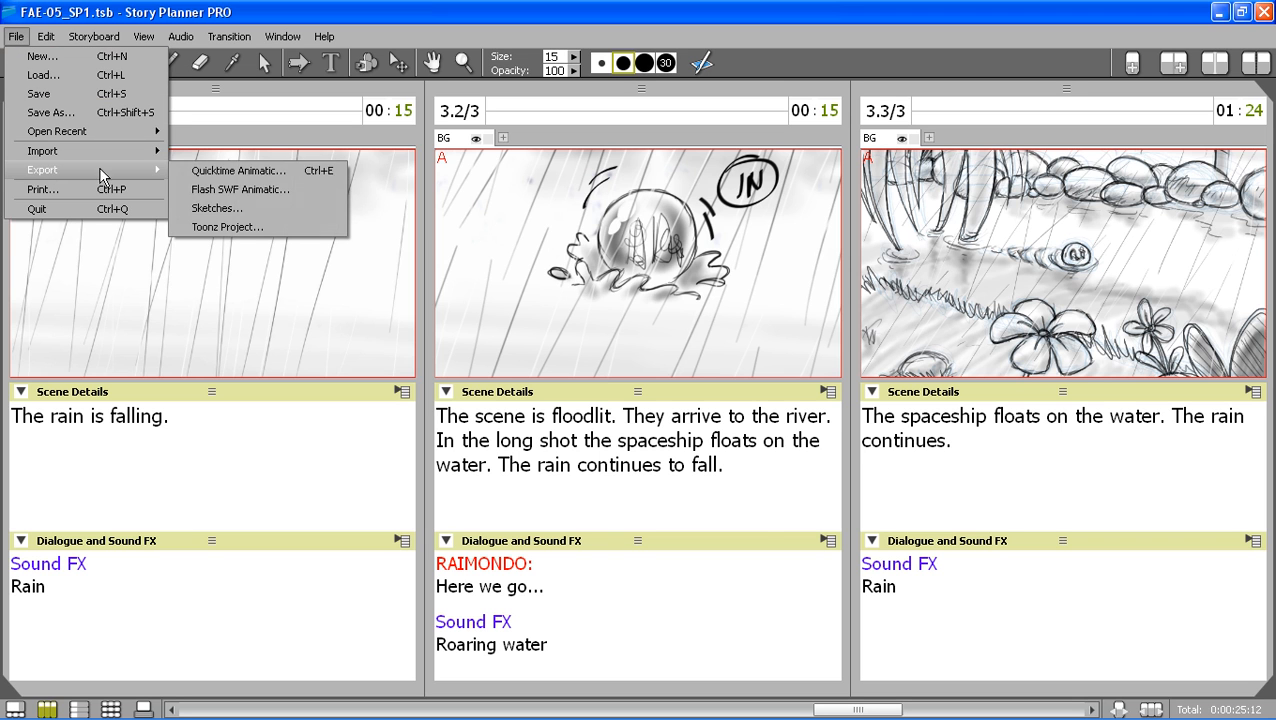
pyautogui.click(216, 208)
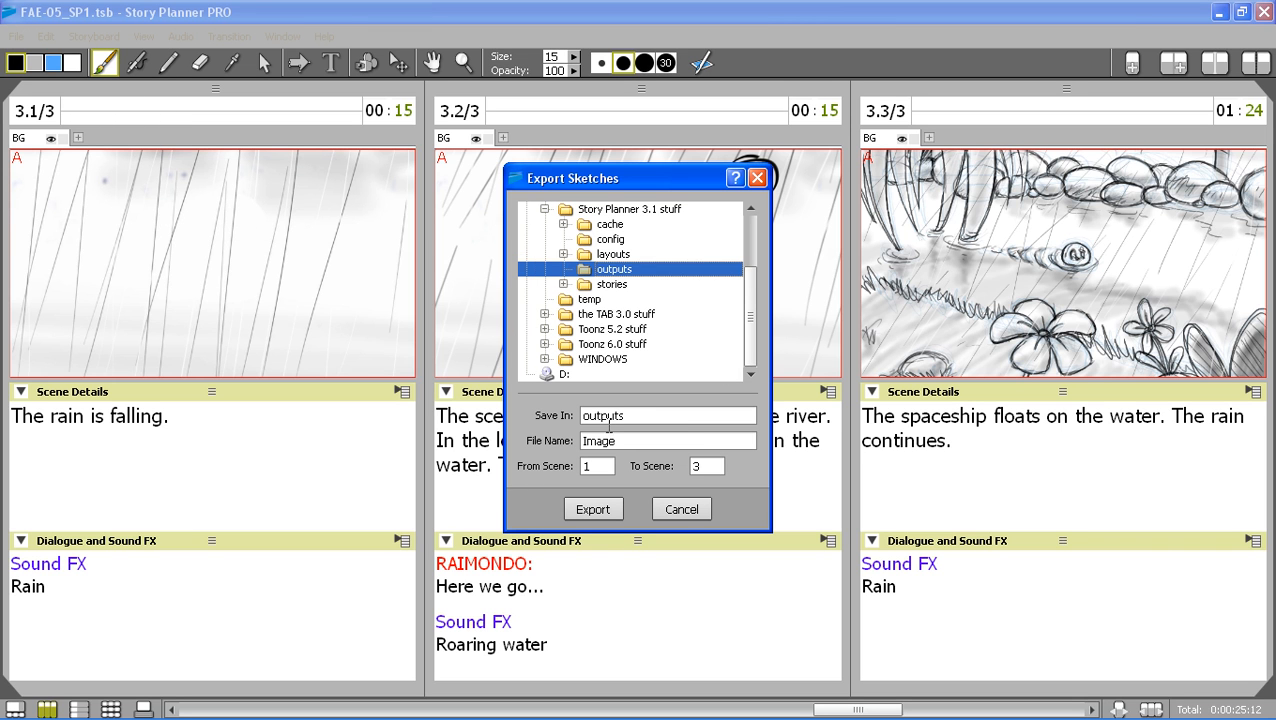
pyautogui.click(668, 440)
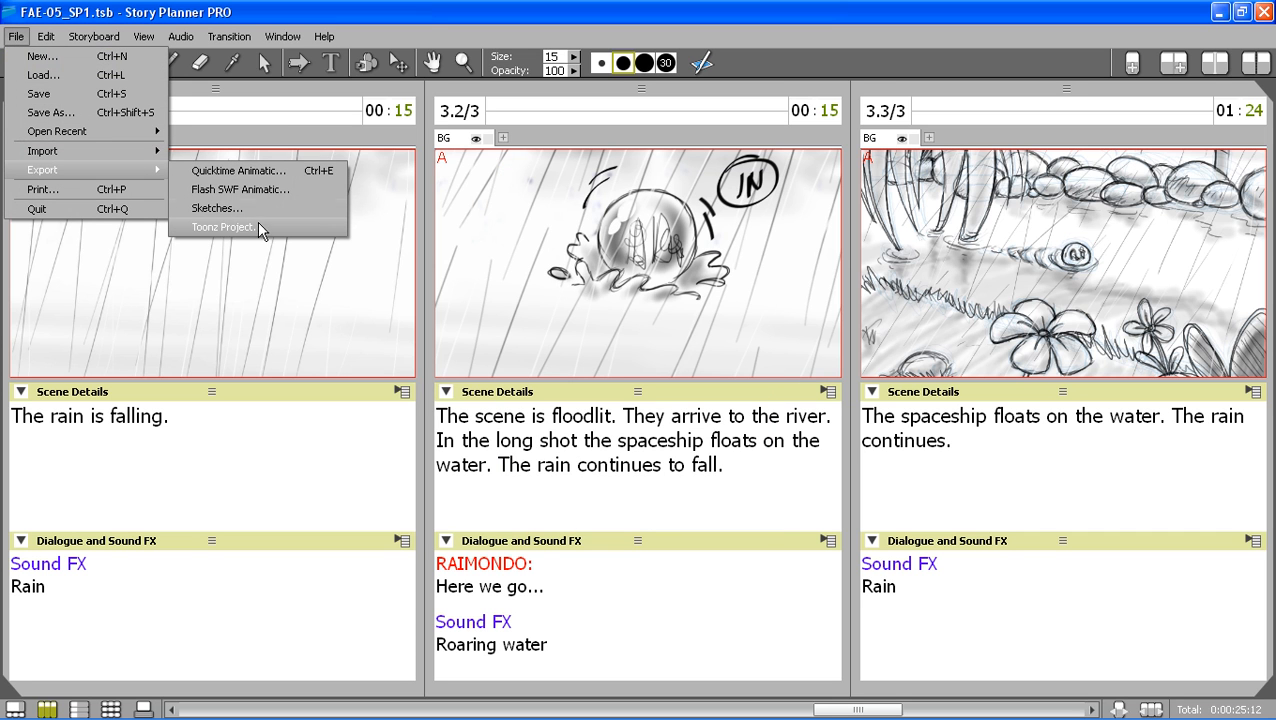
pyautogui.click(222, 227)
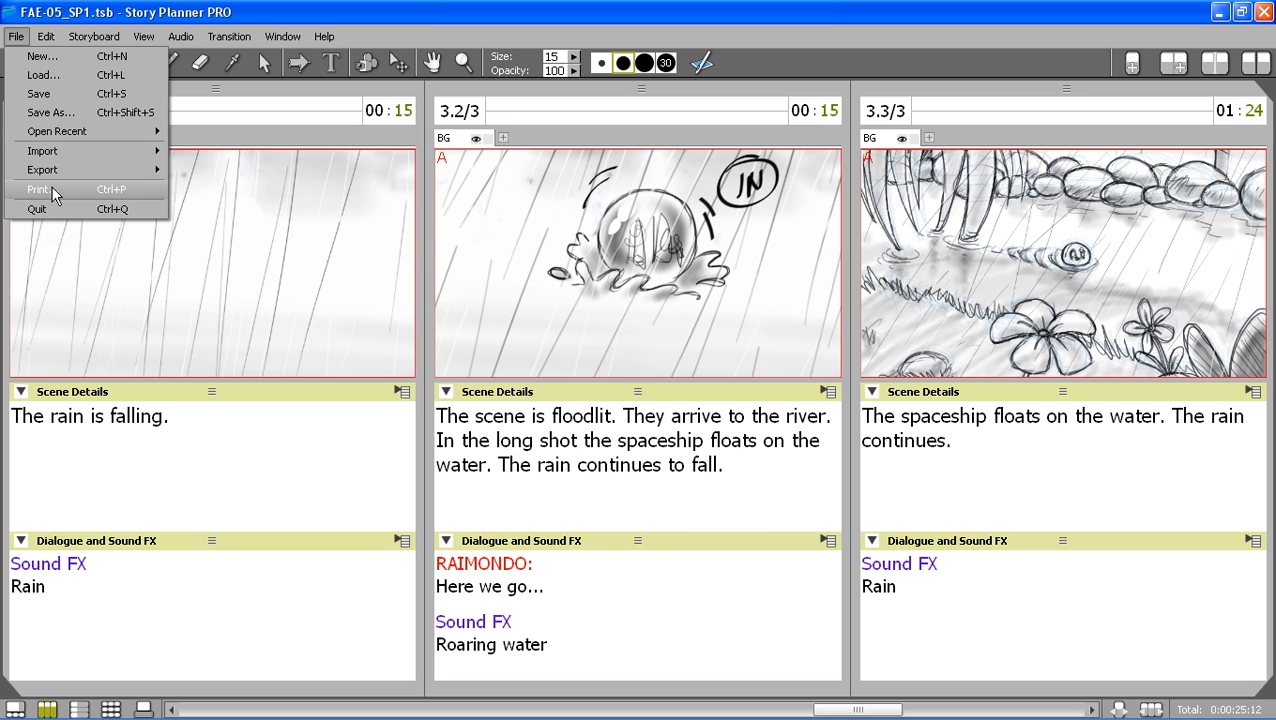
# Open the print page layout editor and load the A4_2_Rows_3_Columns layout.
pyautogui.click(38, 189)
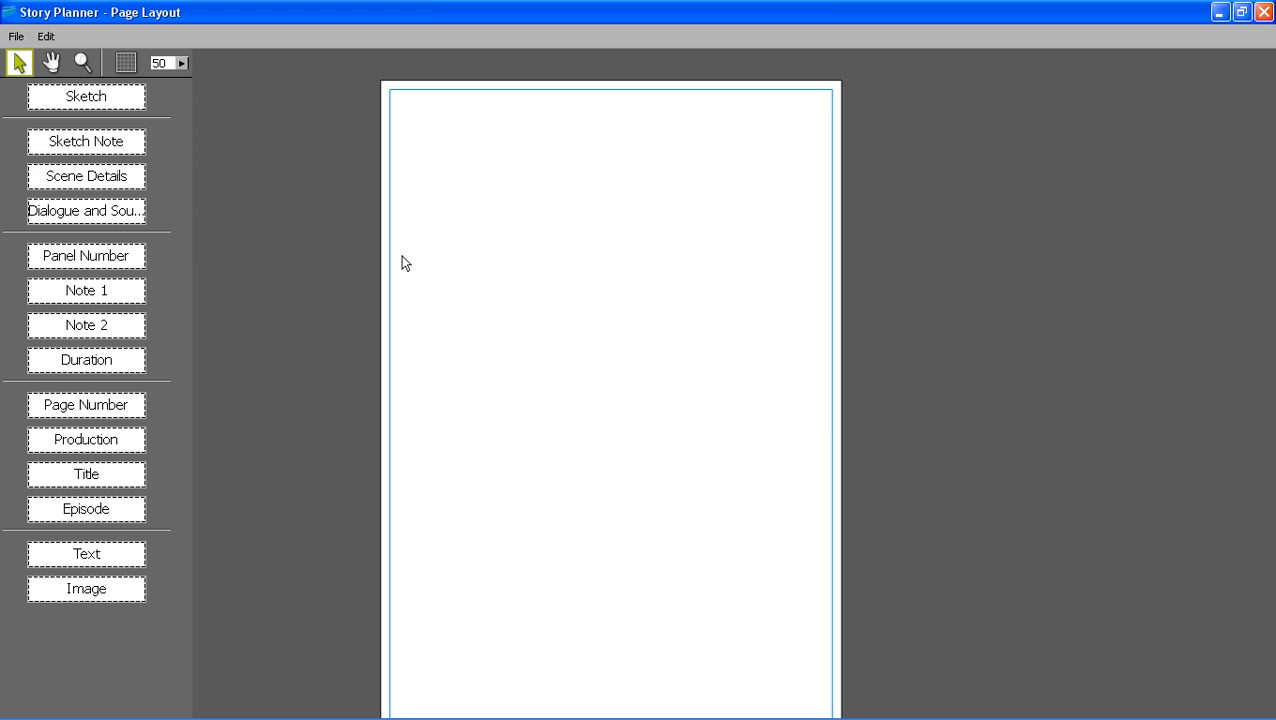
pyautogui.moveTo(350, 225)
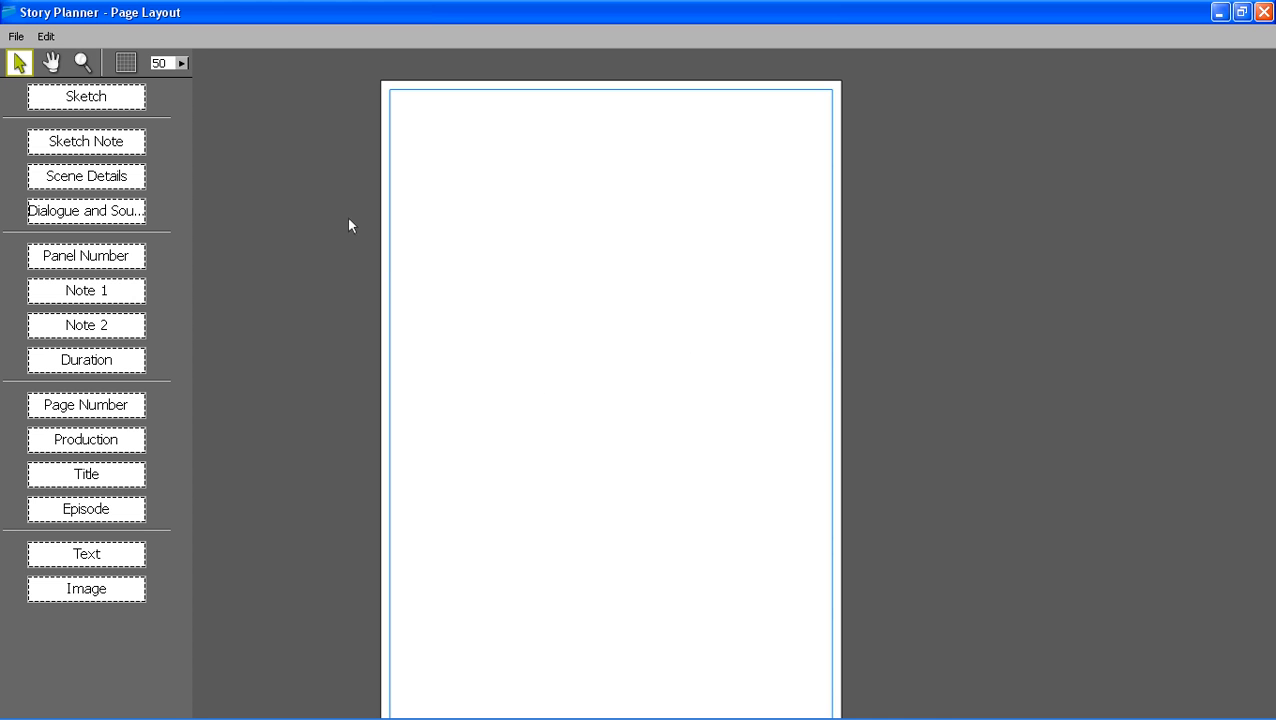
pyautogui.click(16, 36)
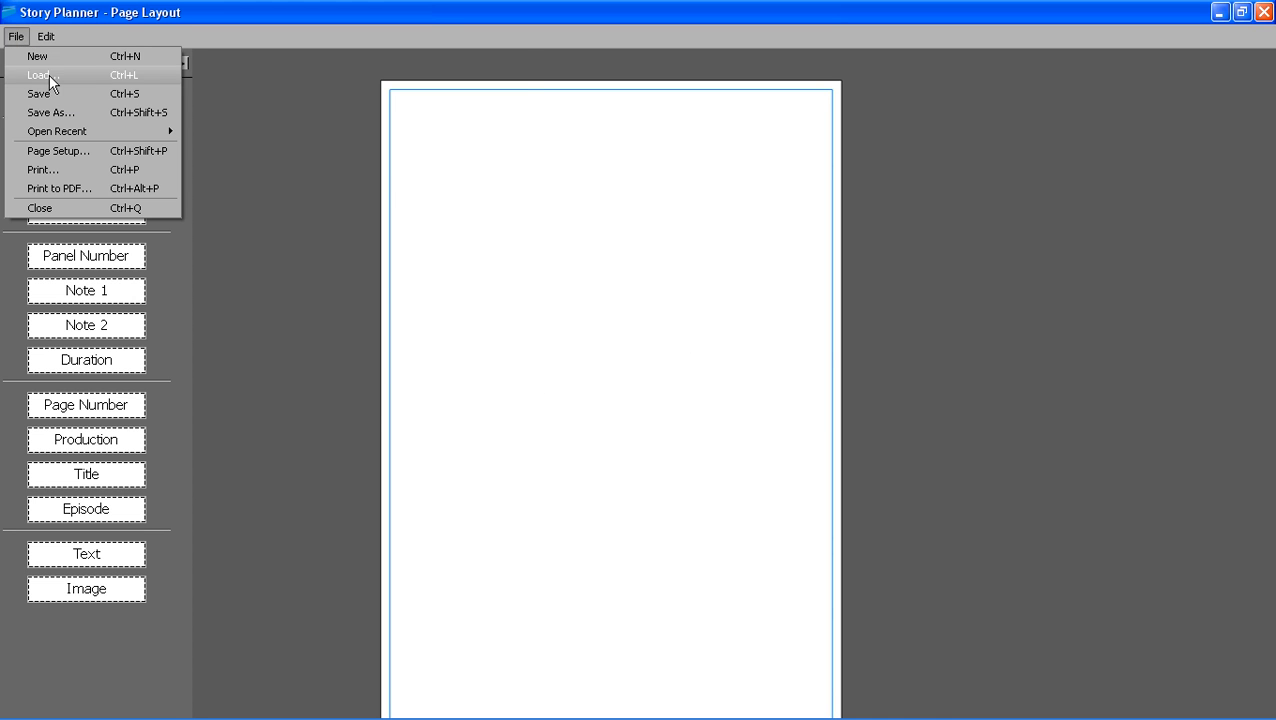
pyautogui.click(42, 75)
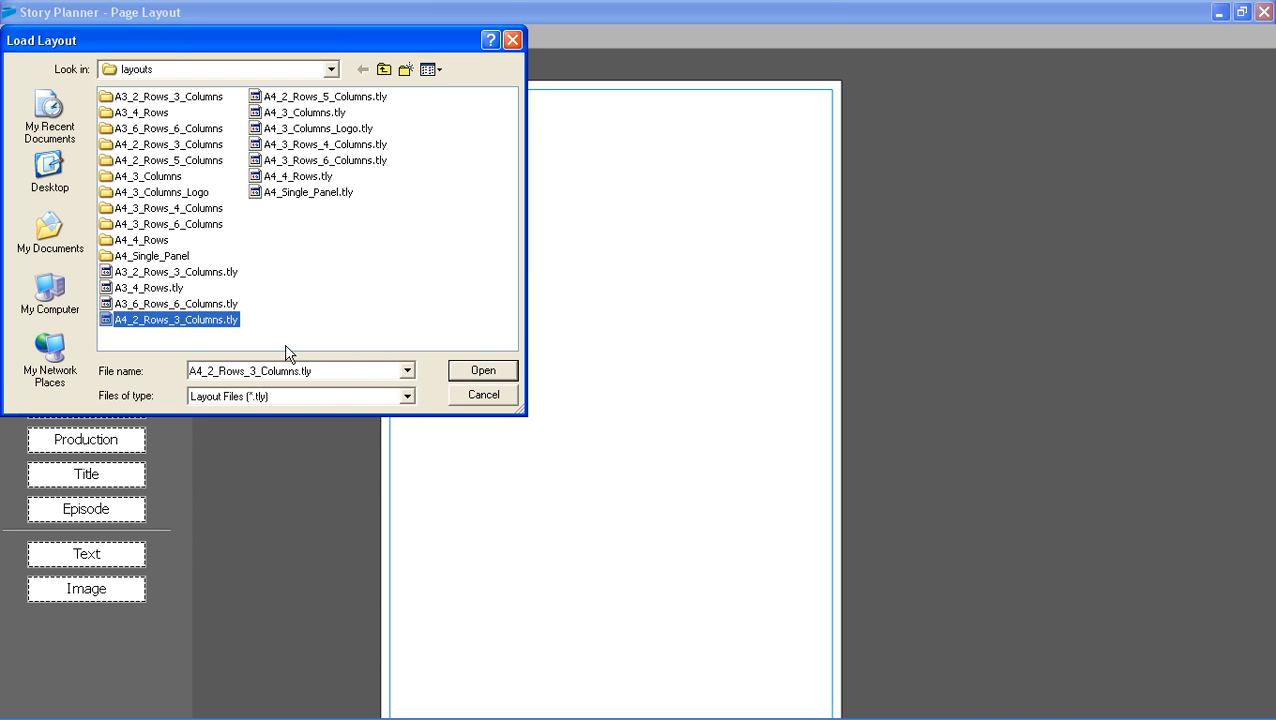
pyautogui.click(482, 370)
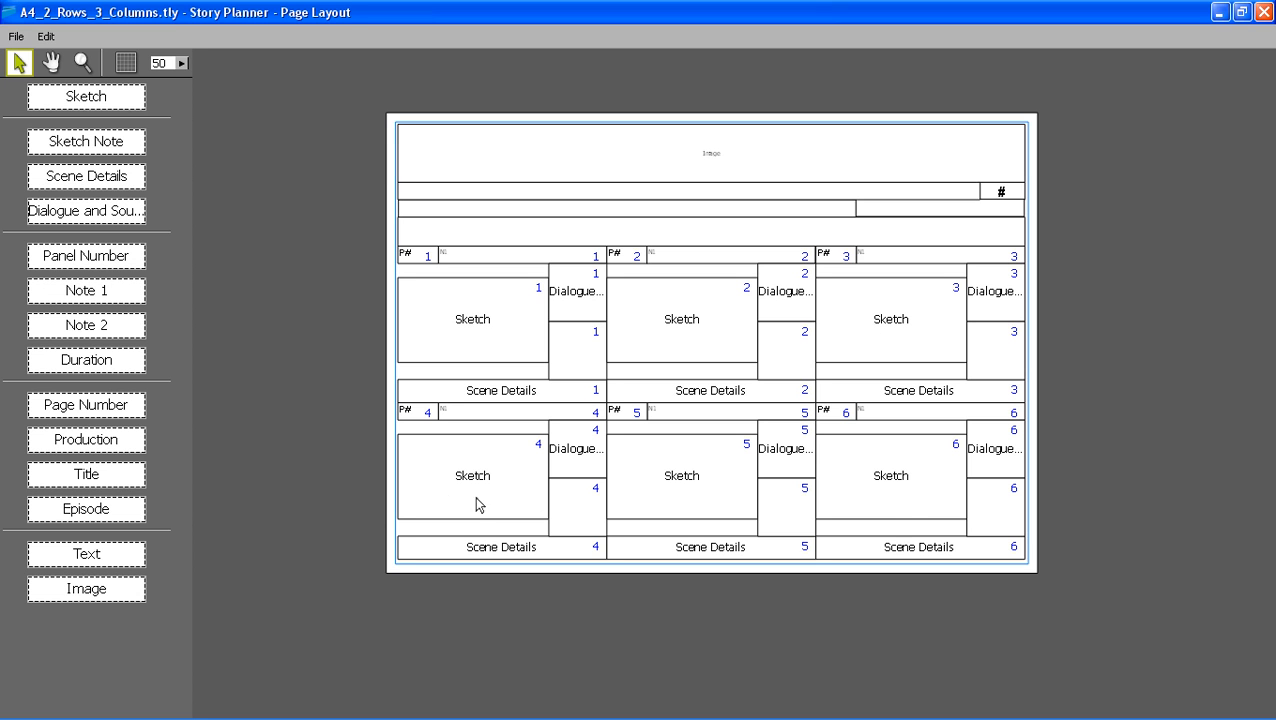
pyautogui.moveTo(178, 187)
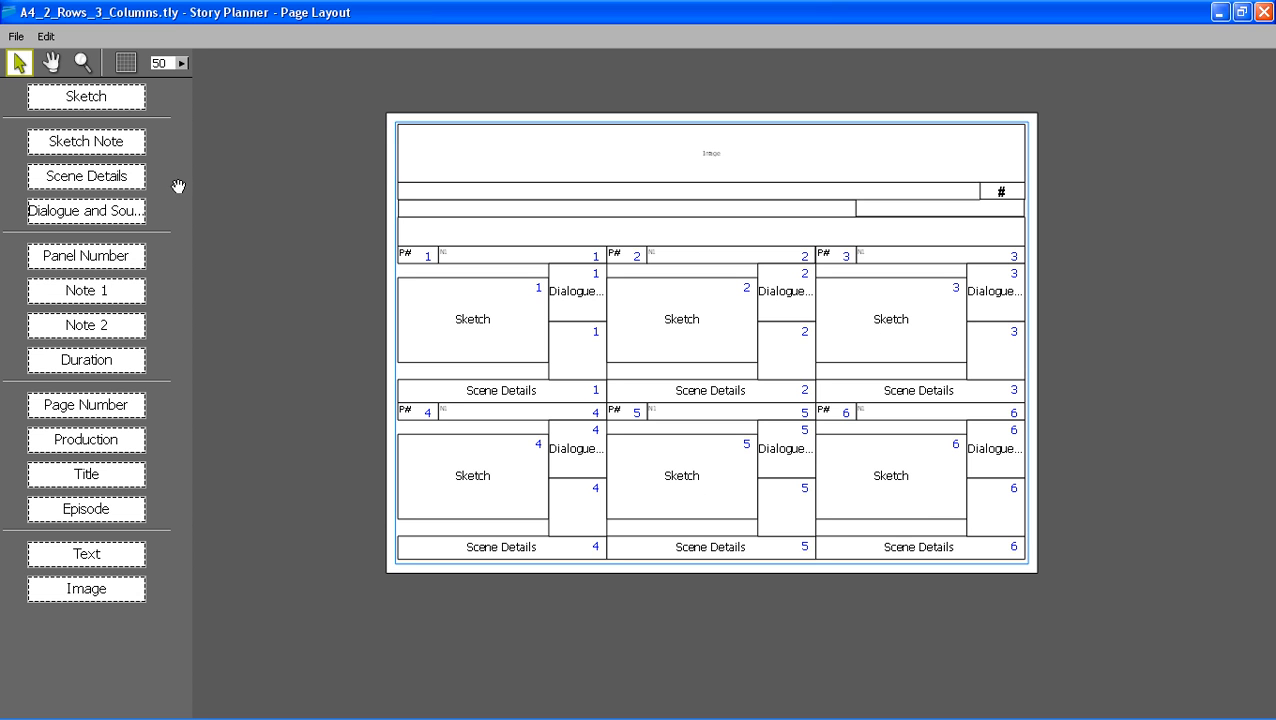
pyautogui.click(16, 36)
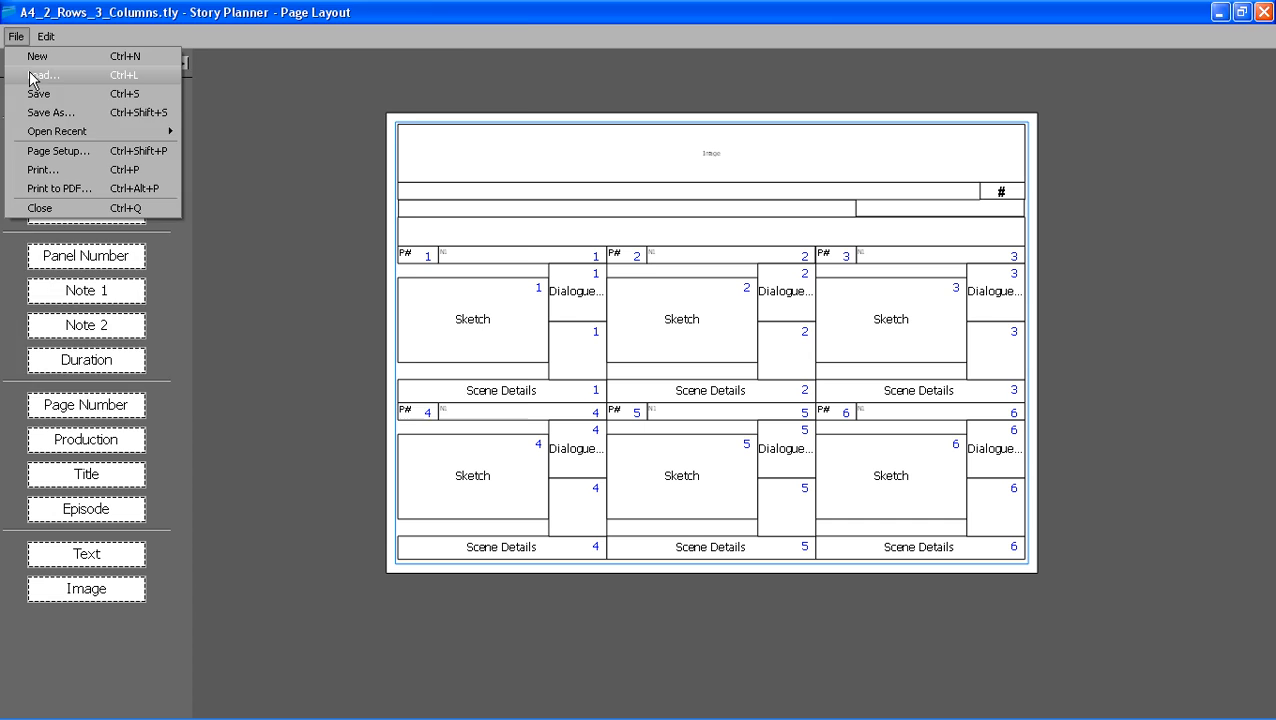
# Load the A4_3_Columns layout, then replace it with a new blank layout.
pyautogui.click(42, 74)
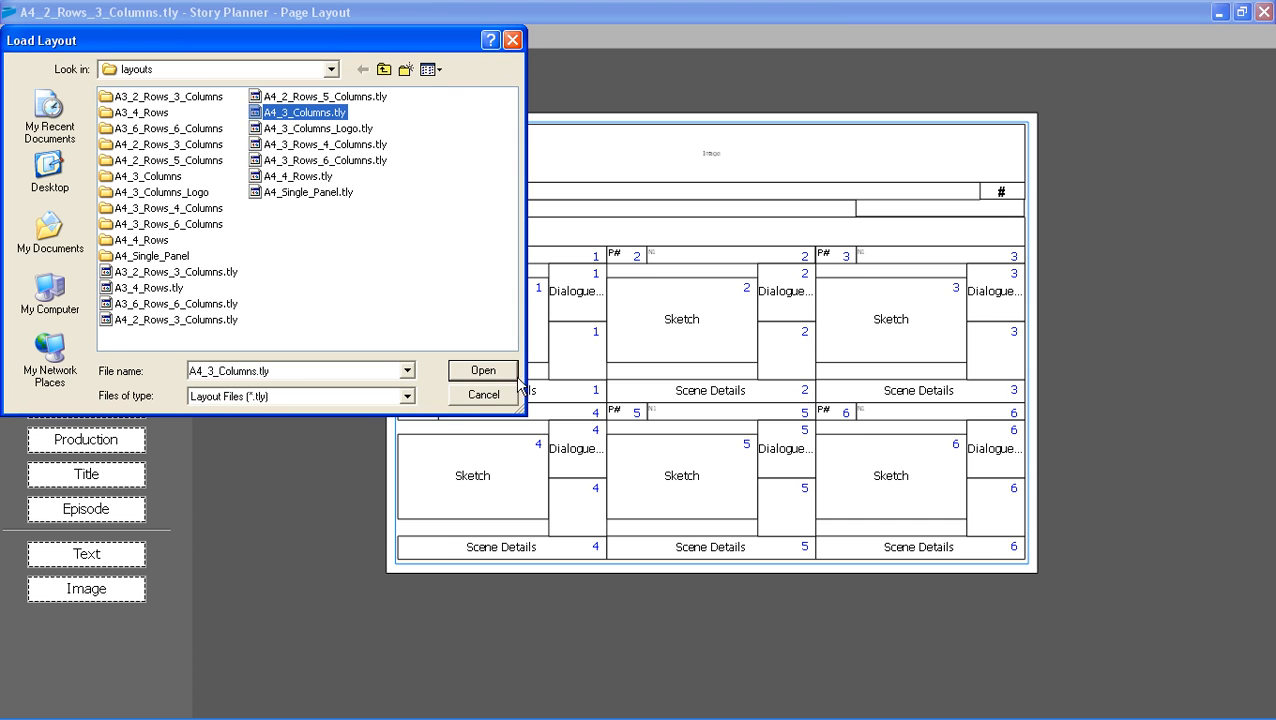
pyautogui.click(482, 370)
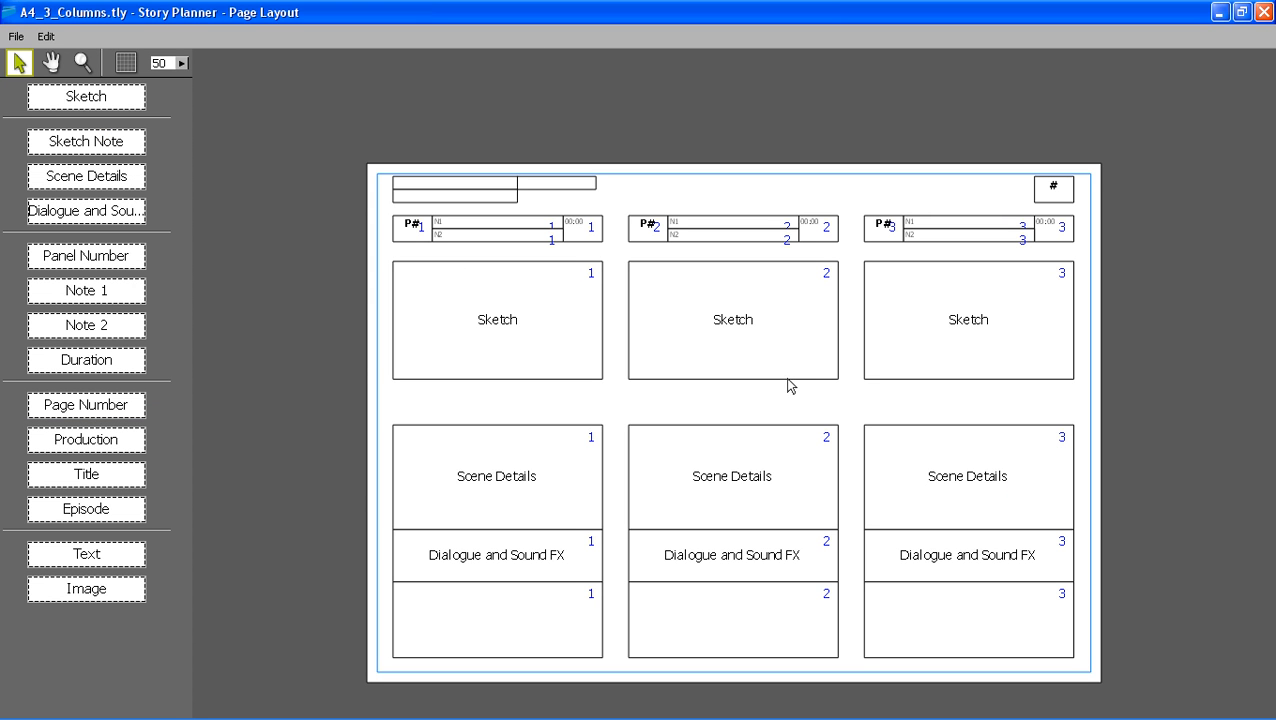
pyautogui.click(15, 36)
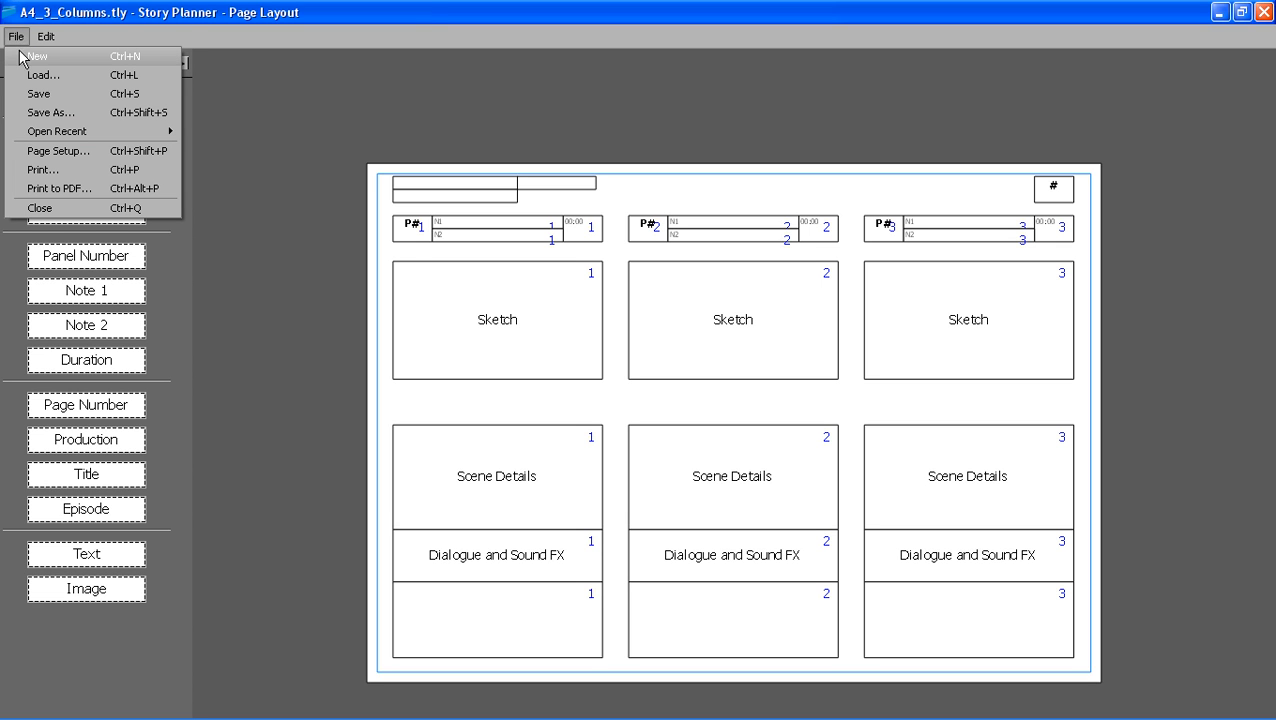
pyautogui.click(37, 55)
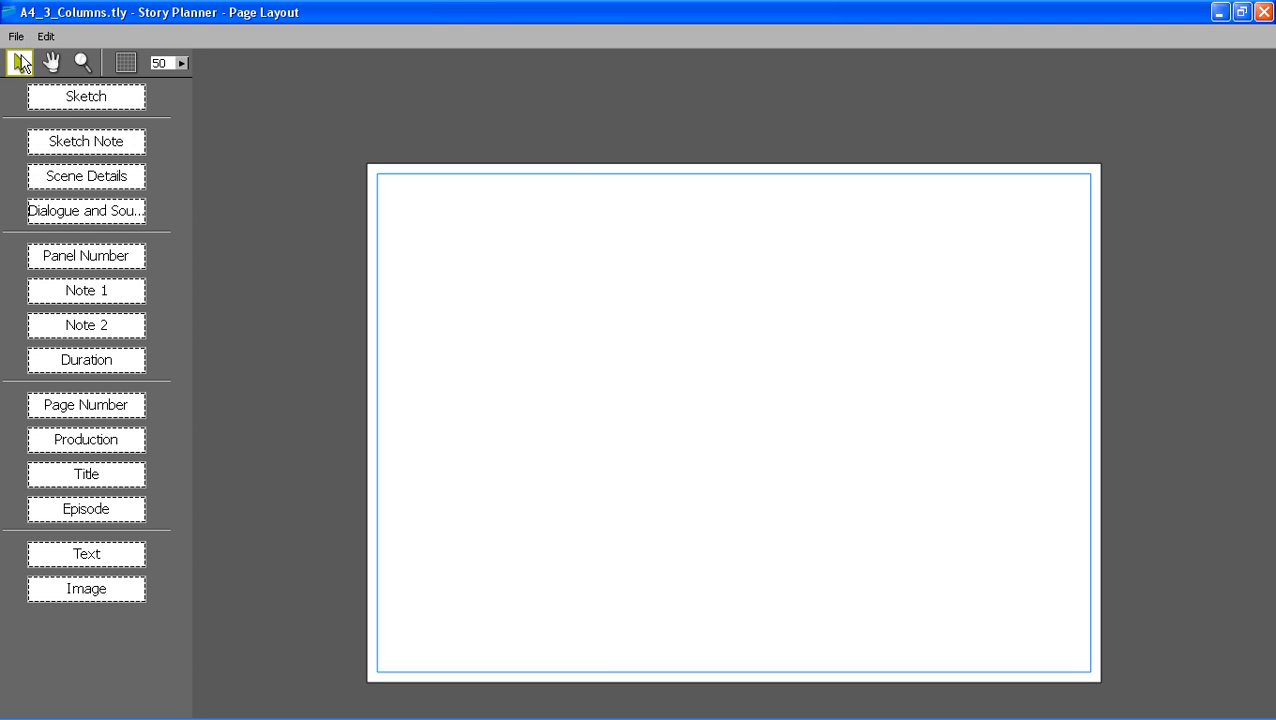
# Open Page Setup to set the blank layout to A4 landscape.
pyautogui.click(16, 36)
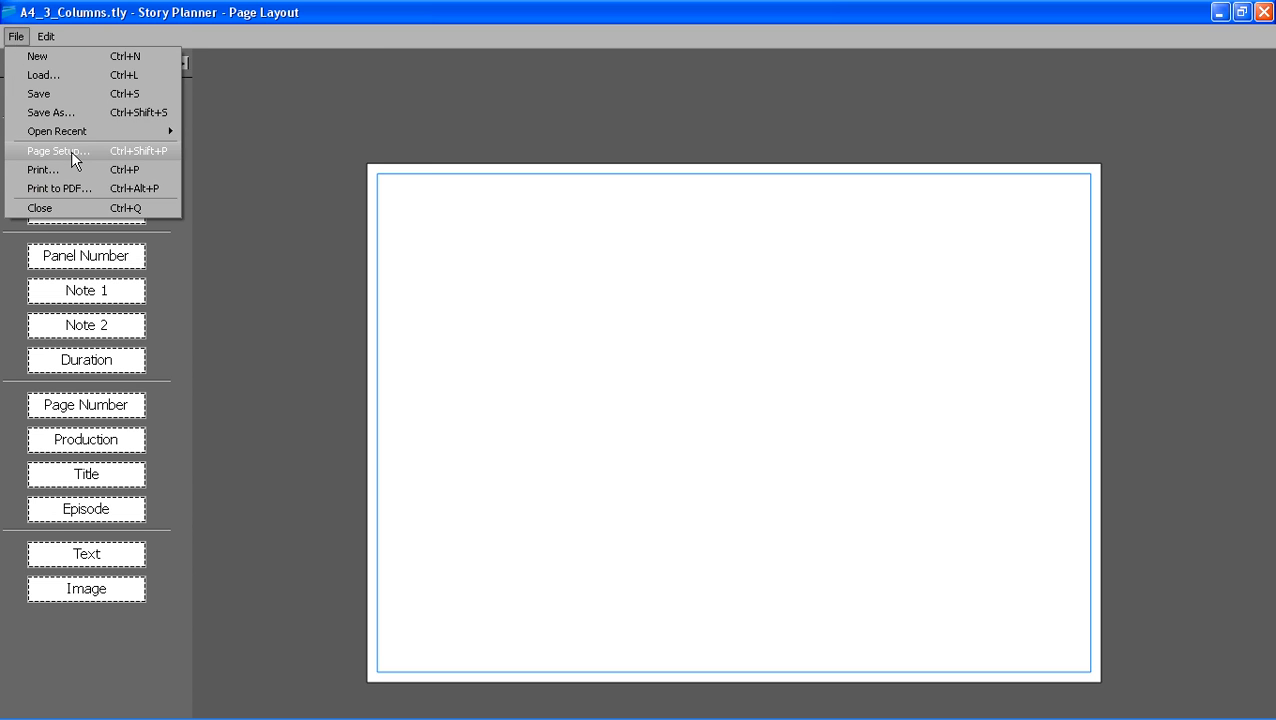
pyautogui.click(57, 151)
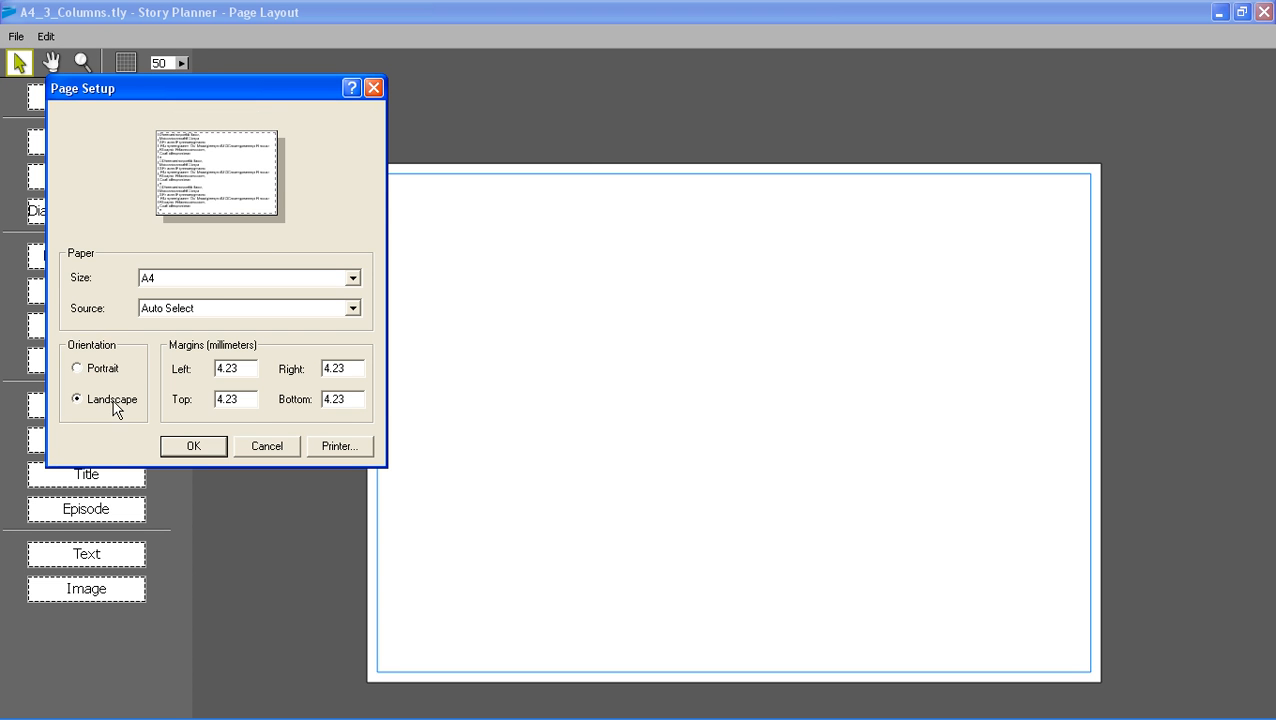
pyautogui.moveTo(205, 288)
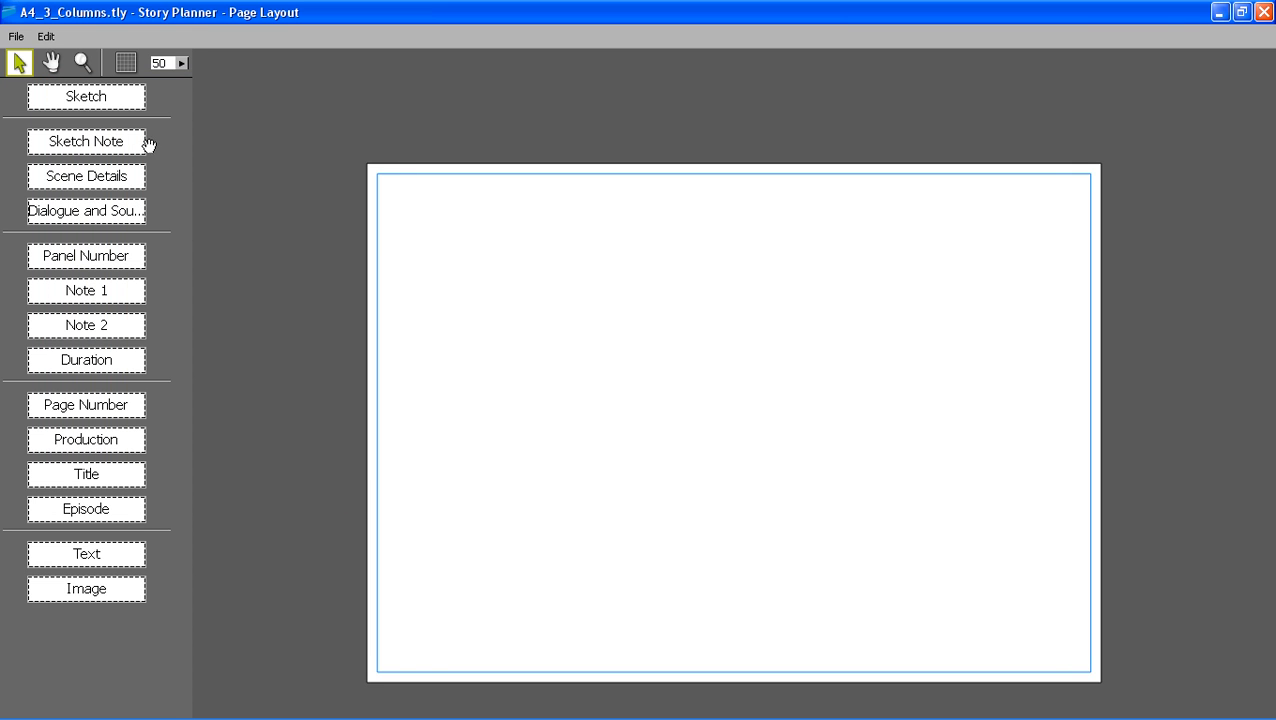
# Show the grid and fill the left column with Sketch, Scene Details and Dialogue frames.
pyautogui.click(125, 62)
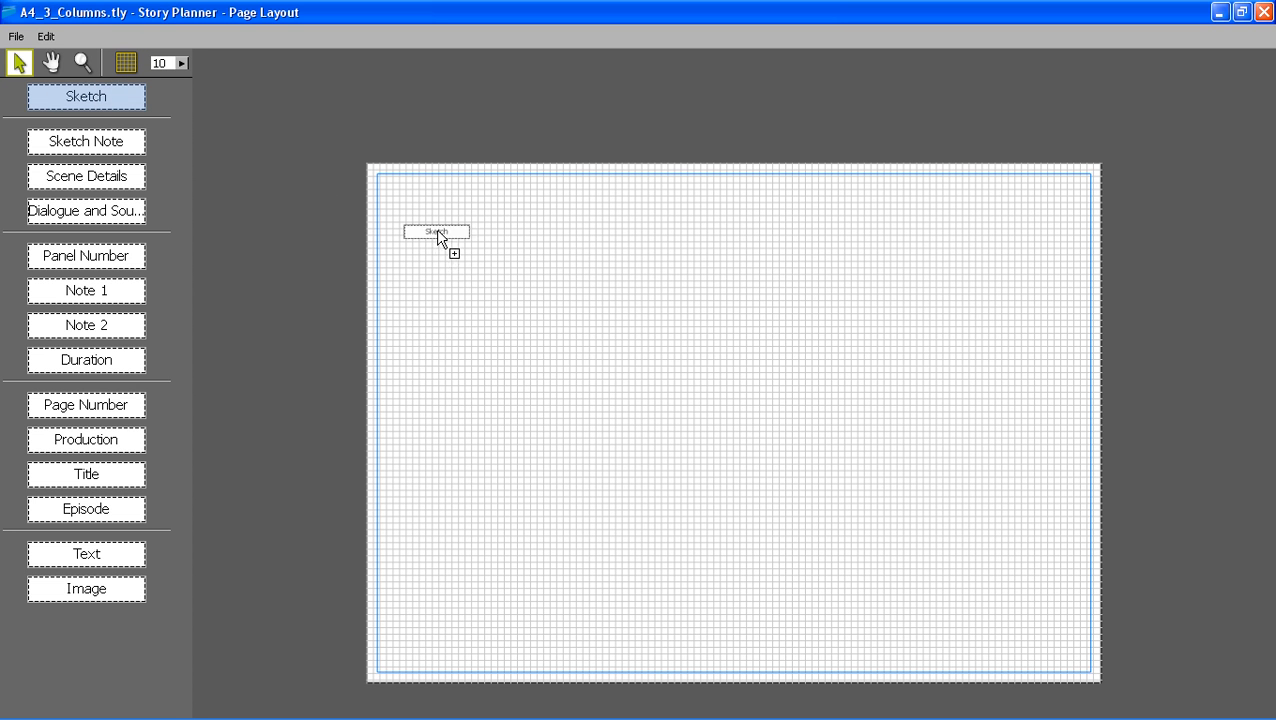
pyautogui.moveTo(437, 232); pyautogui.dragTo(505, 278)
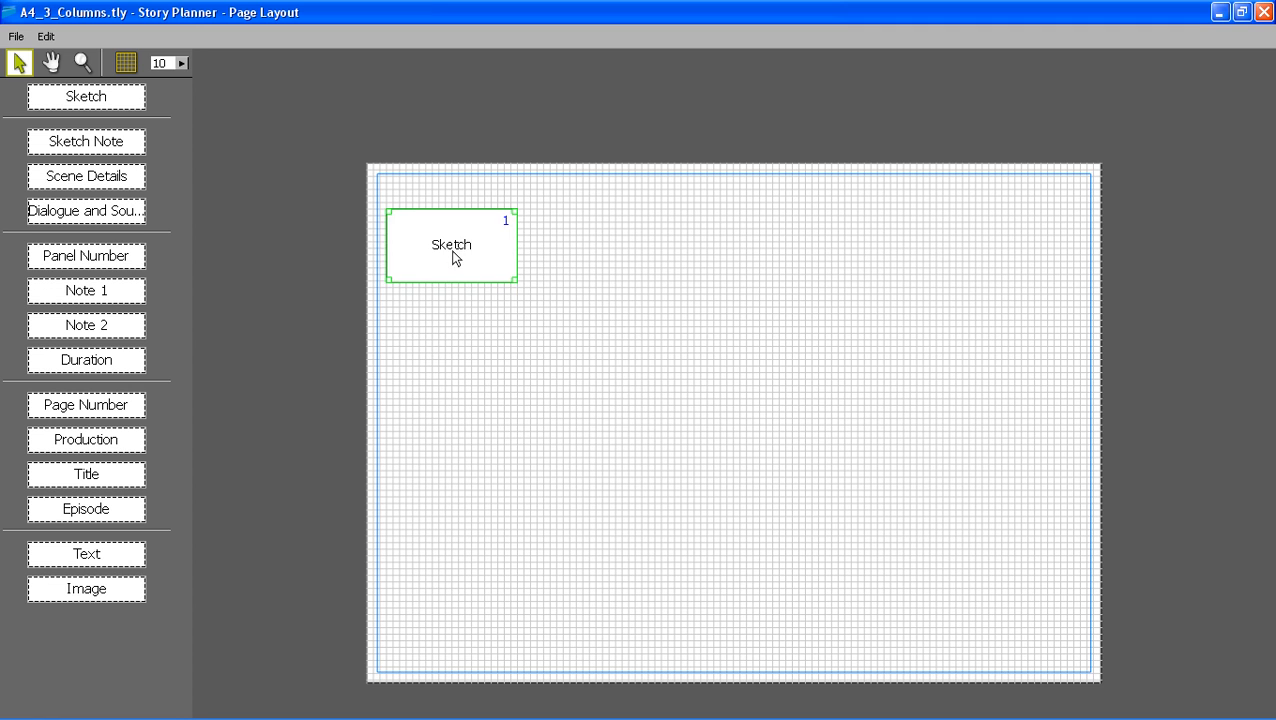
pyautogui.moveTo(516, 285); pyautogui.dragTo(647, 362)
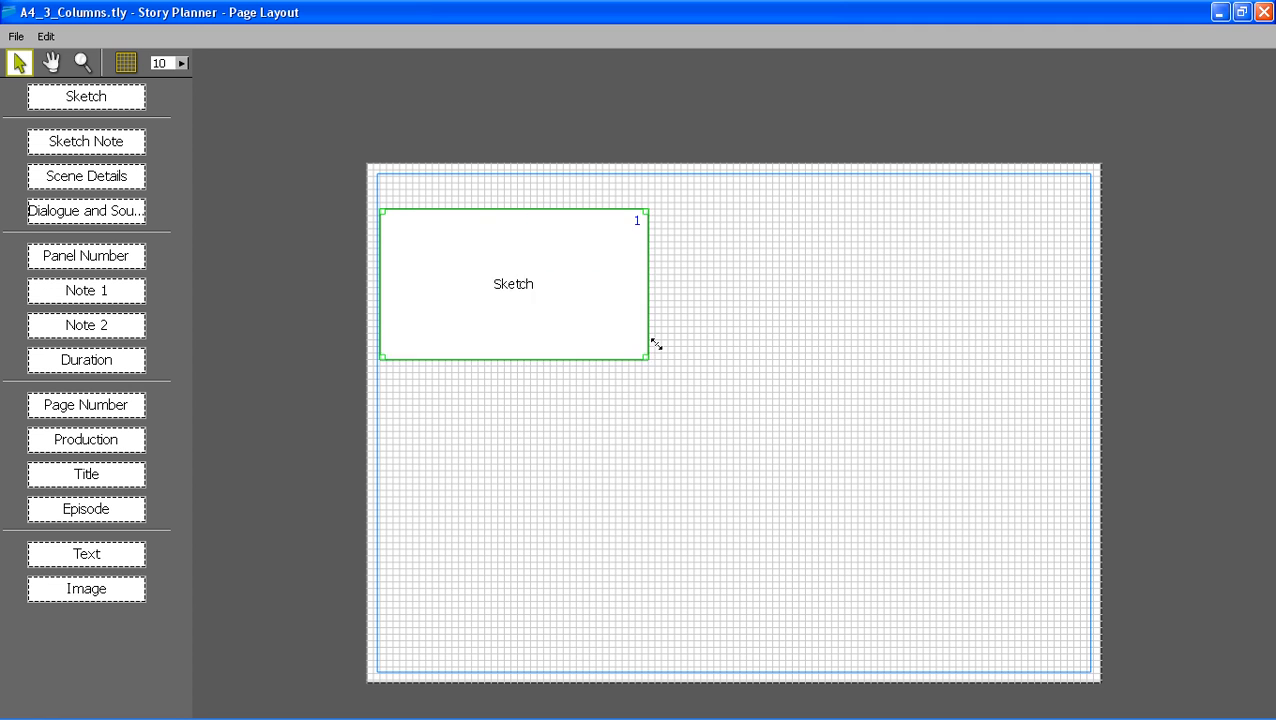
pyautogui.moveTo(647, 360); pyautogui.dragTo(725, 405)
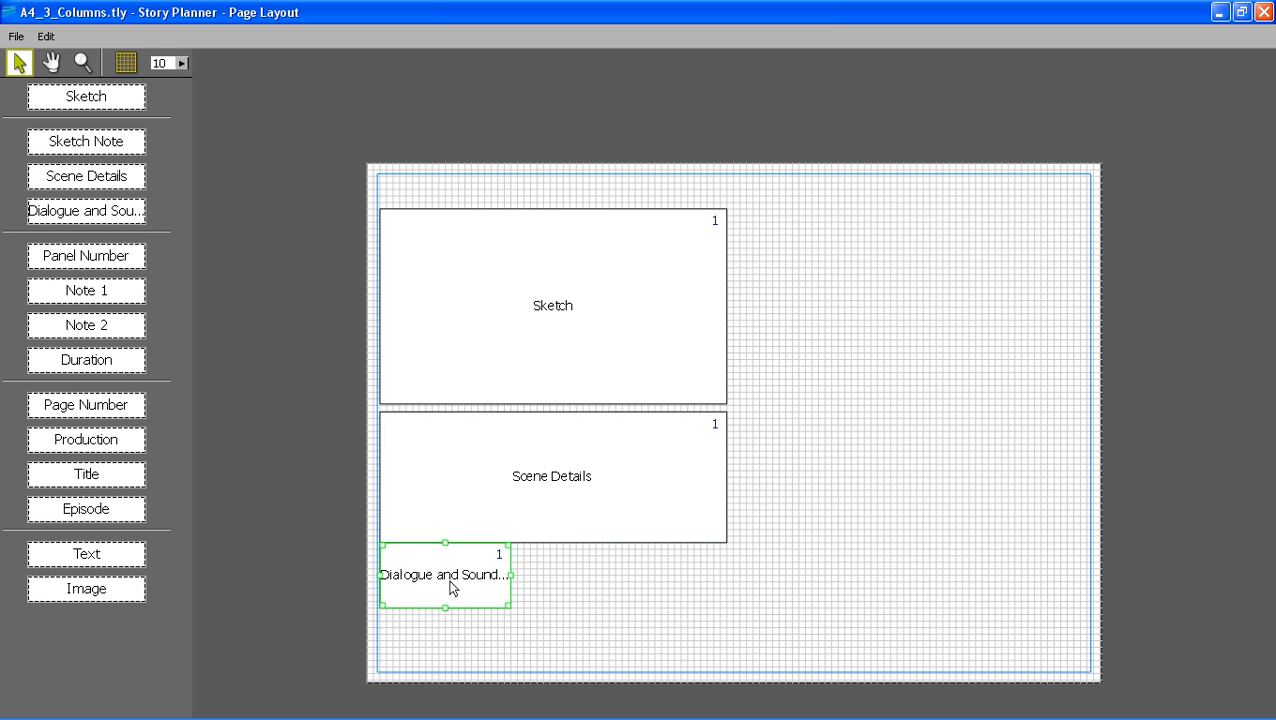
pyautogui.moveTo(510, 610); pyautogui.dragTo(700, 660)
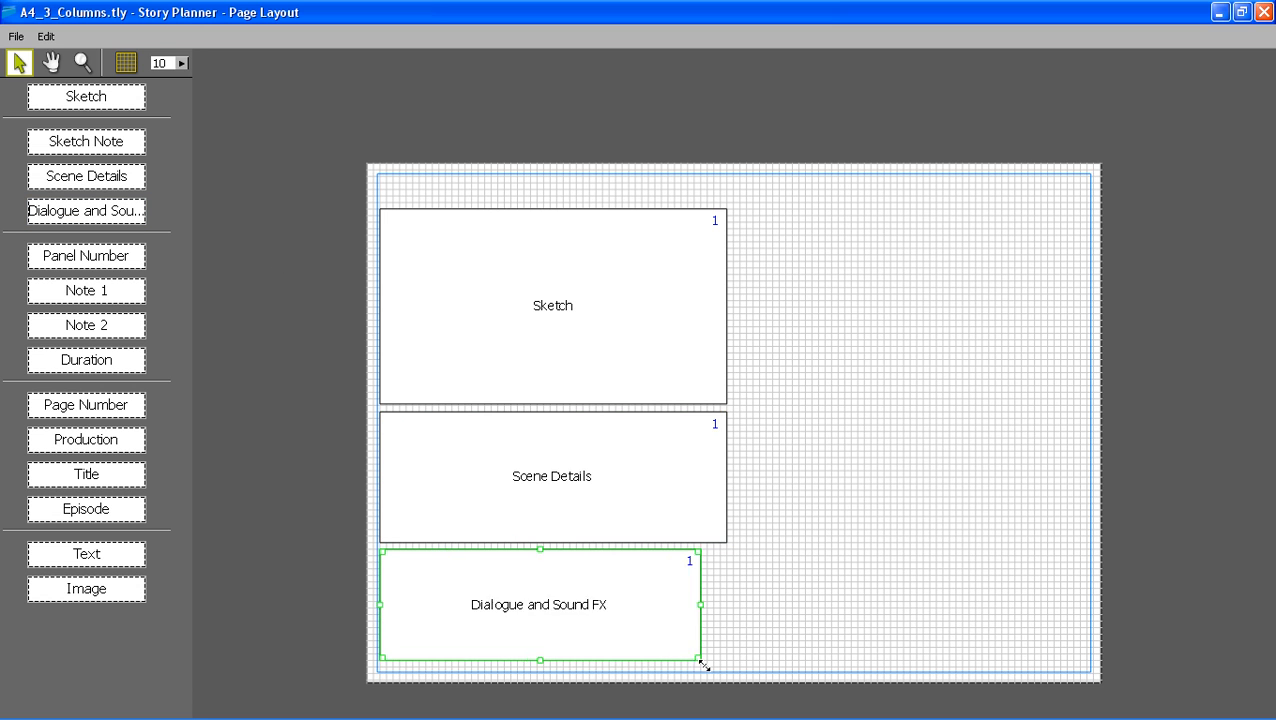
pyautogui.click(552, 476)
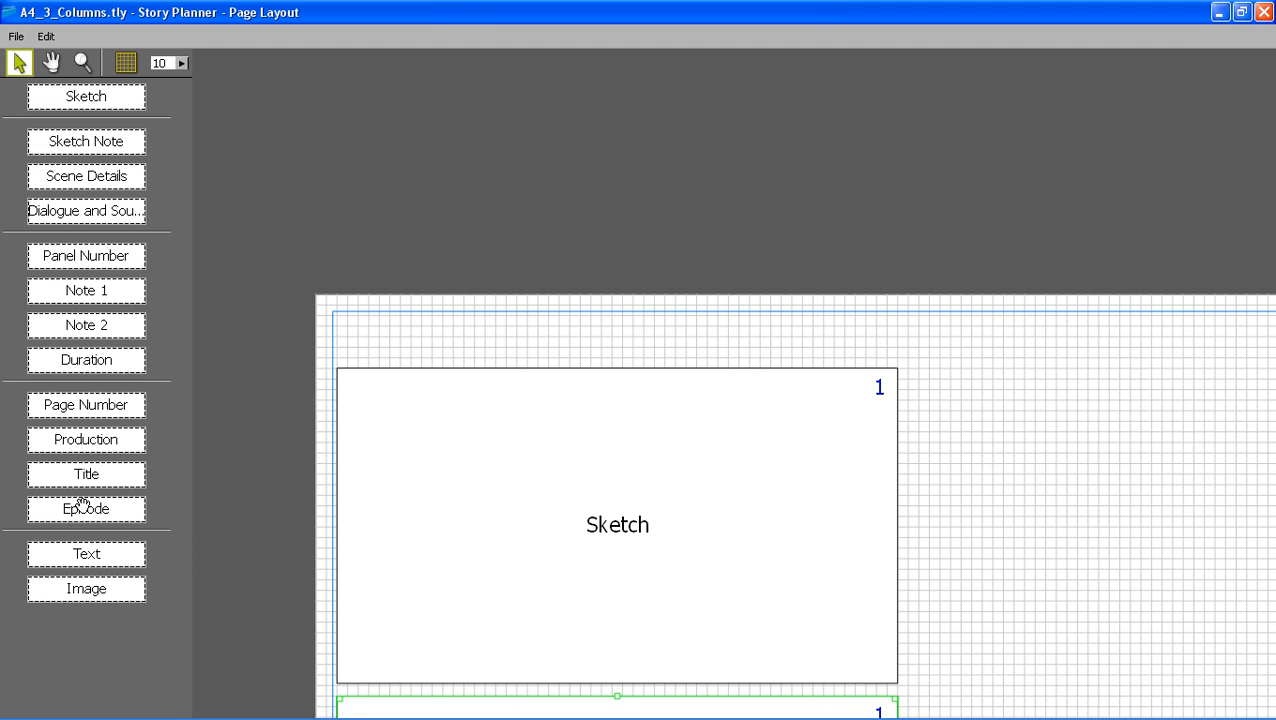
# Add Panel Number and Duration frames and make the 00:00 label bold Tahoma.
pyautogui.click(86, 255)
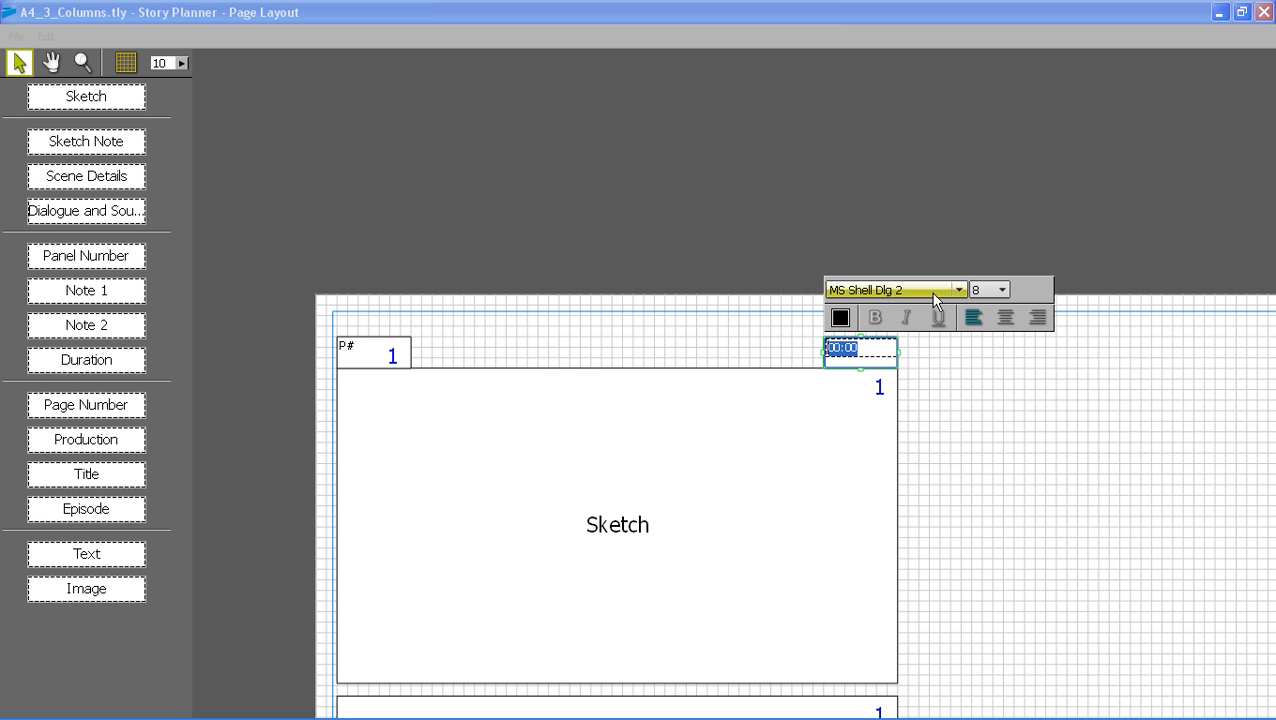
pyautogui.click(957, 290)
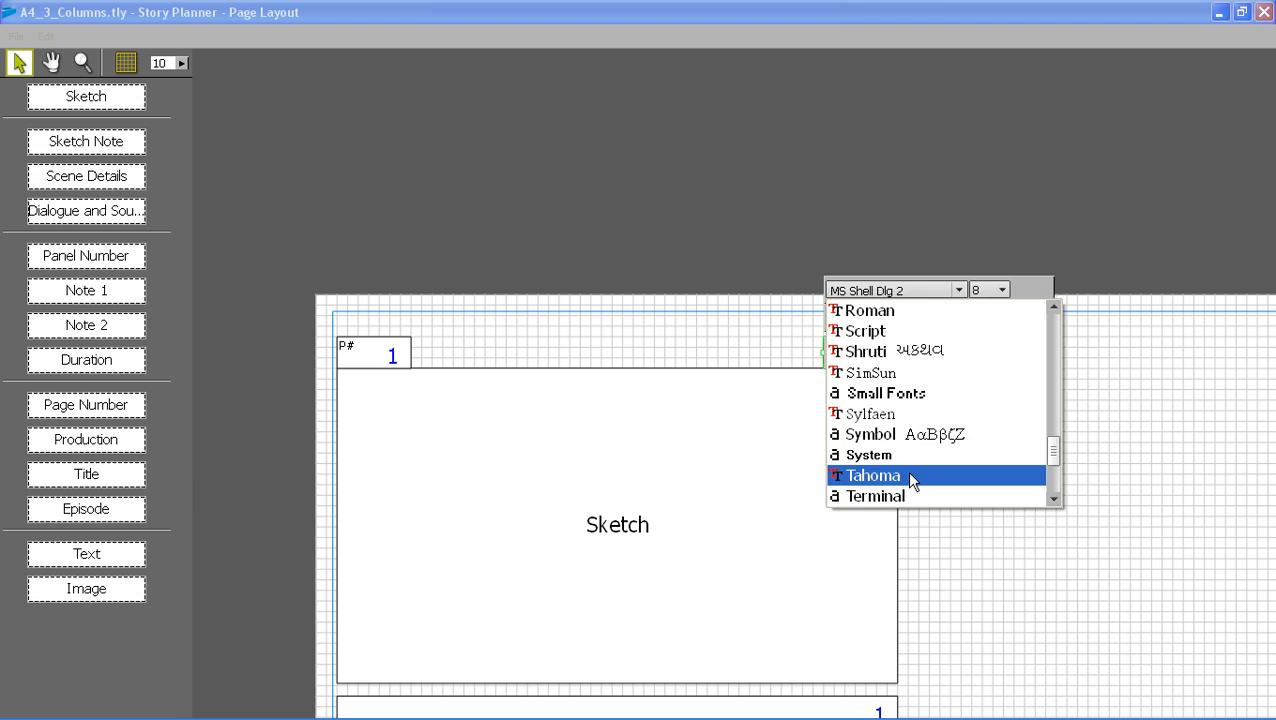
pyautogui.click(871, 475)
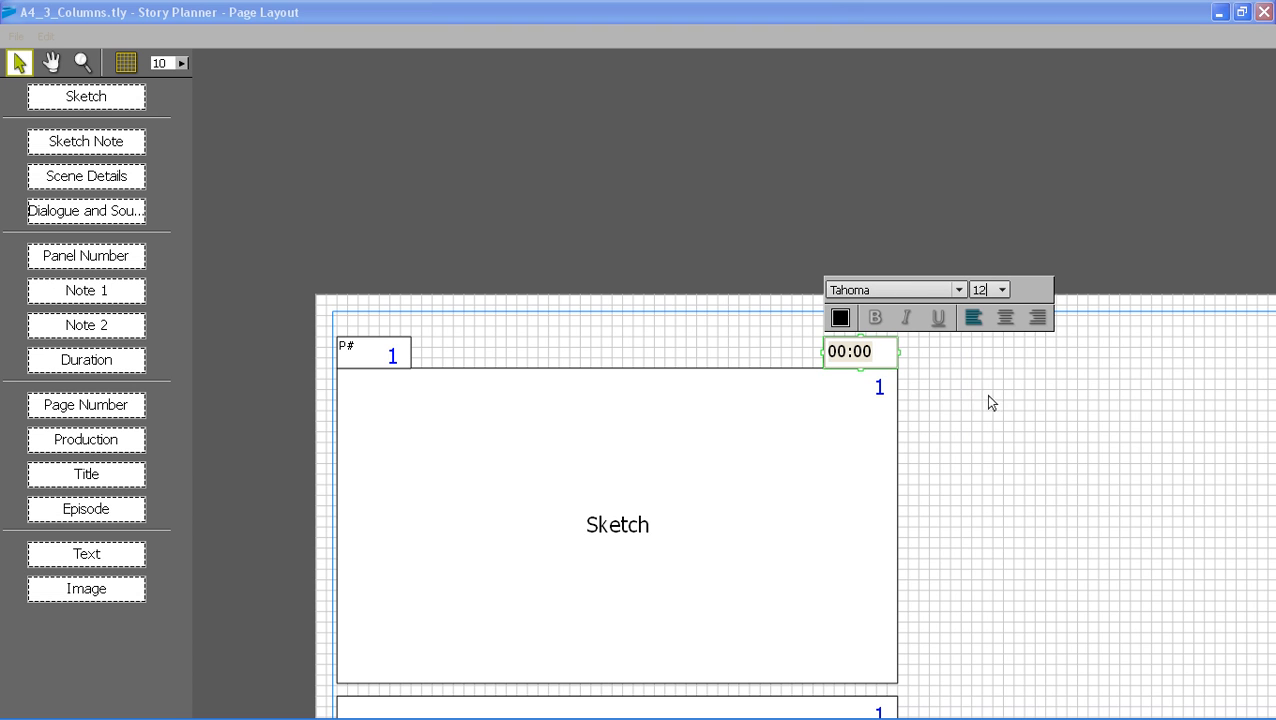
pyautogui.click(874, 317)
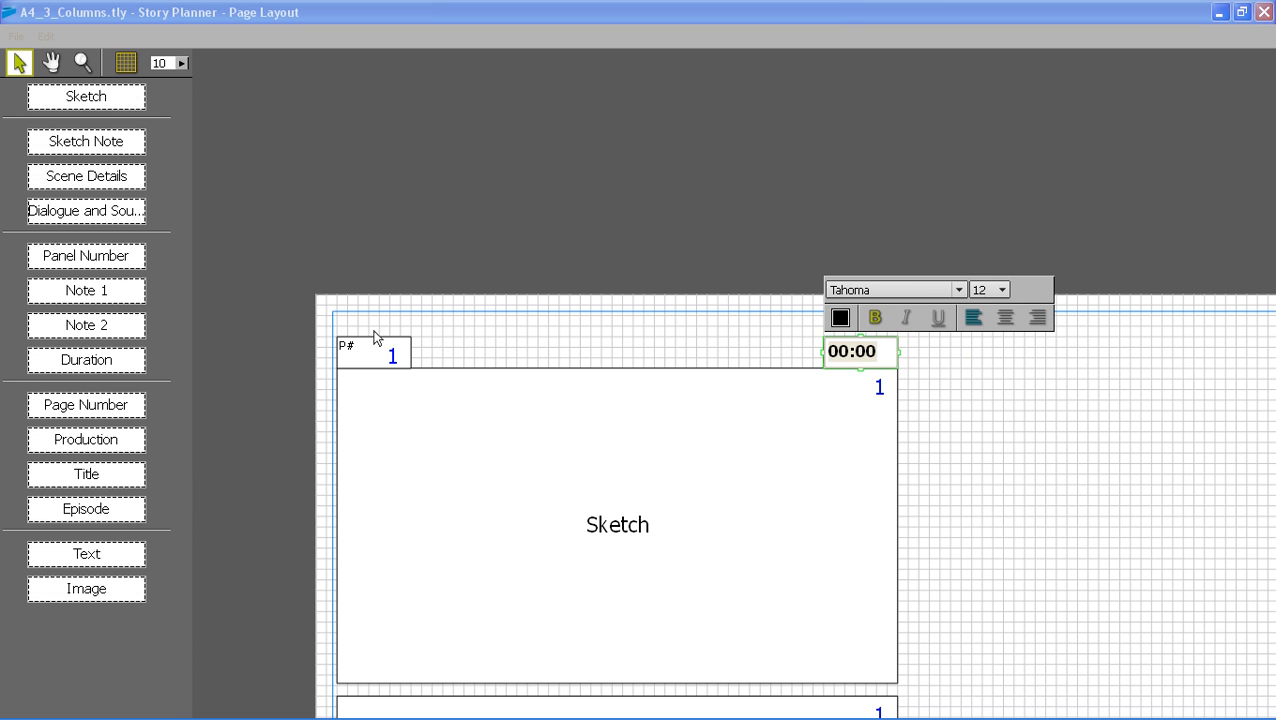
# Format the P# label as Tahoma 12 in dark green.
pyautogui.click(373, 352)
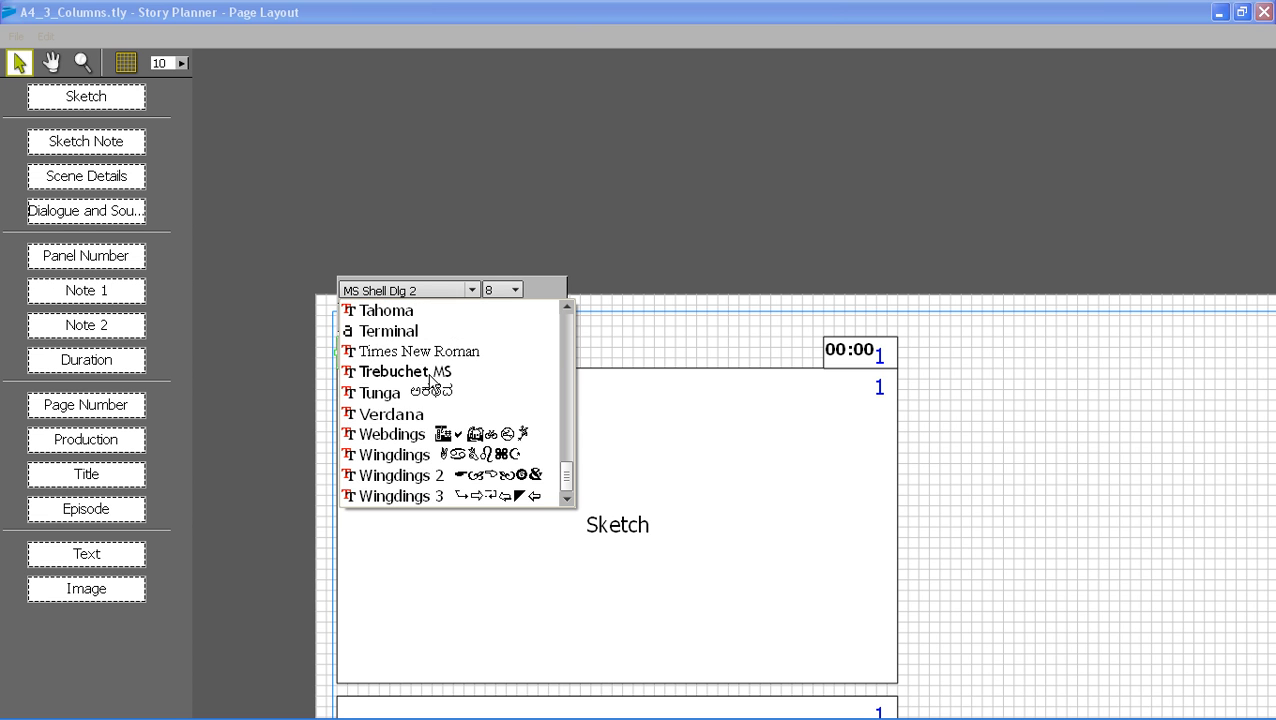
pyautogui.click(513, 290)
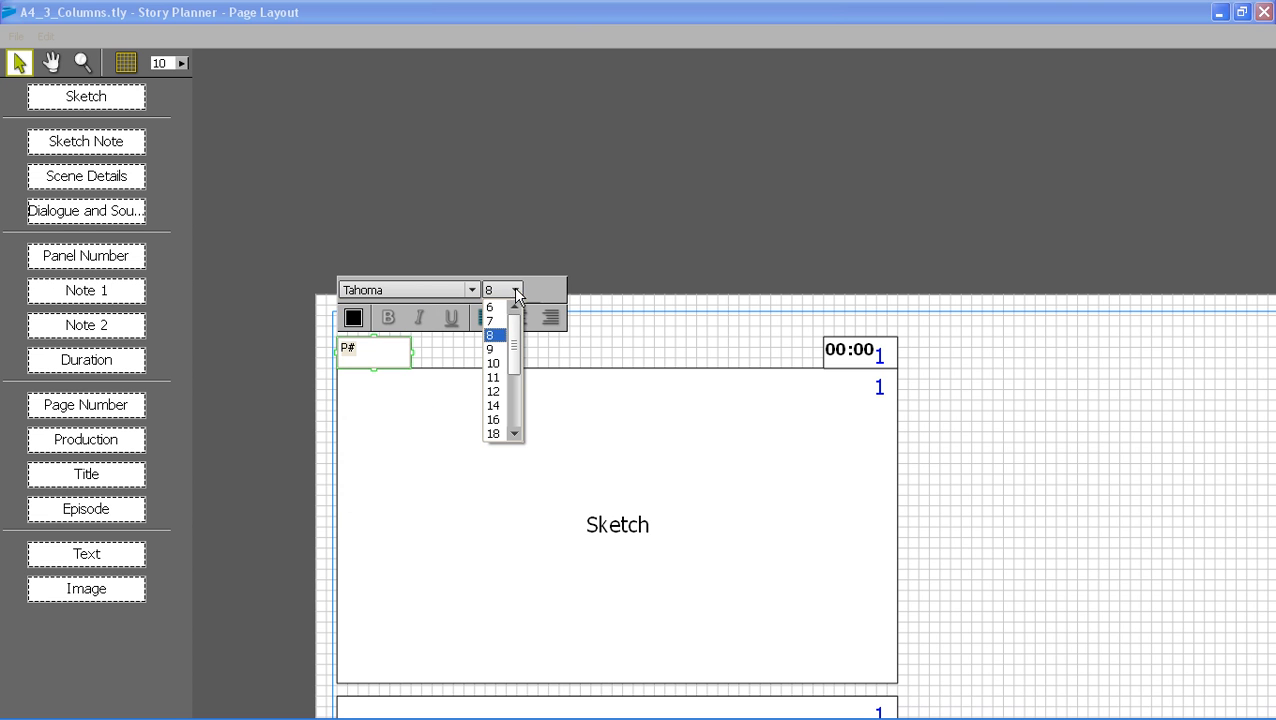
pyautogui.click(493, 391)
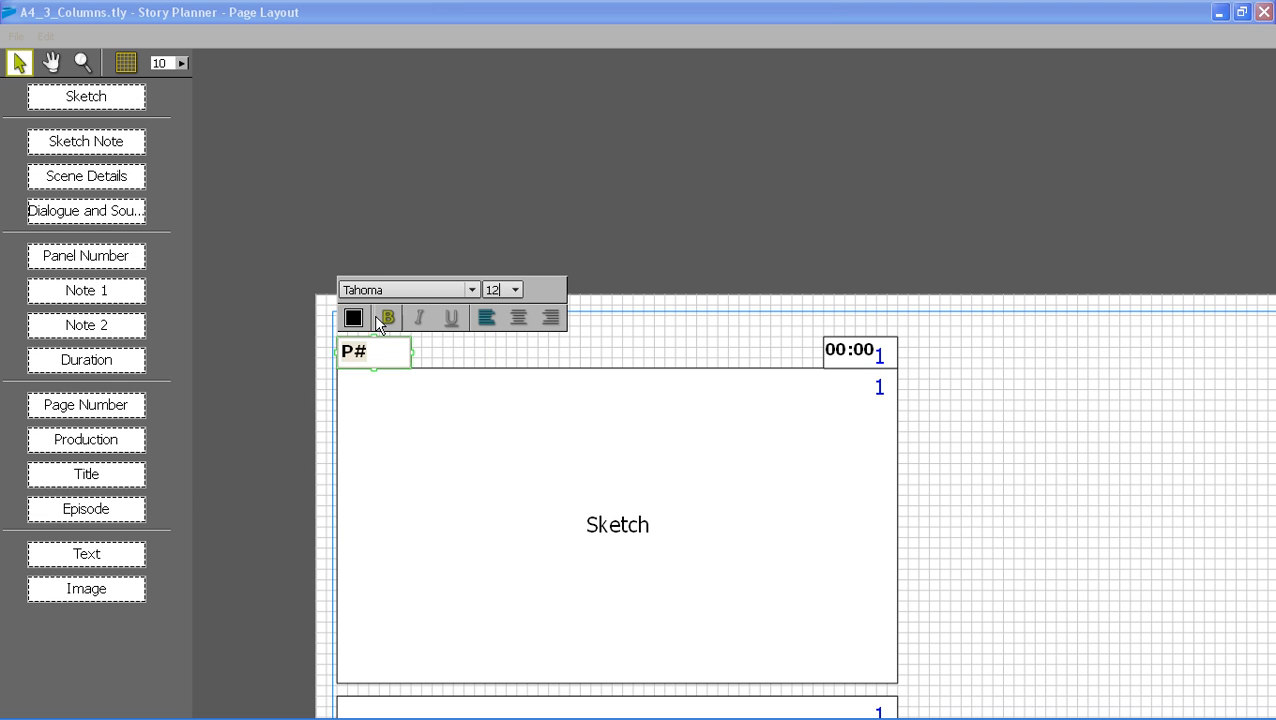
pyautogui.click(354, 318)
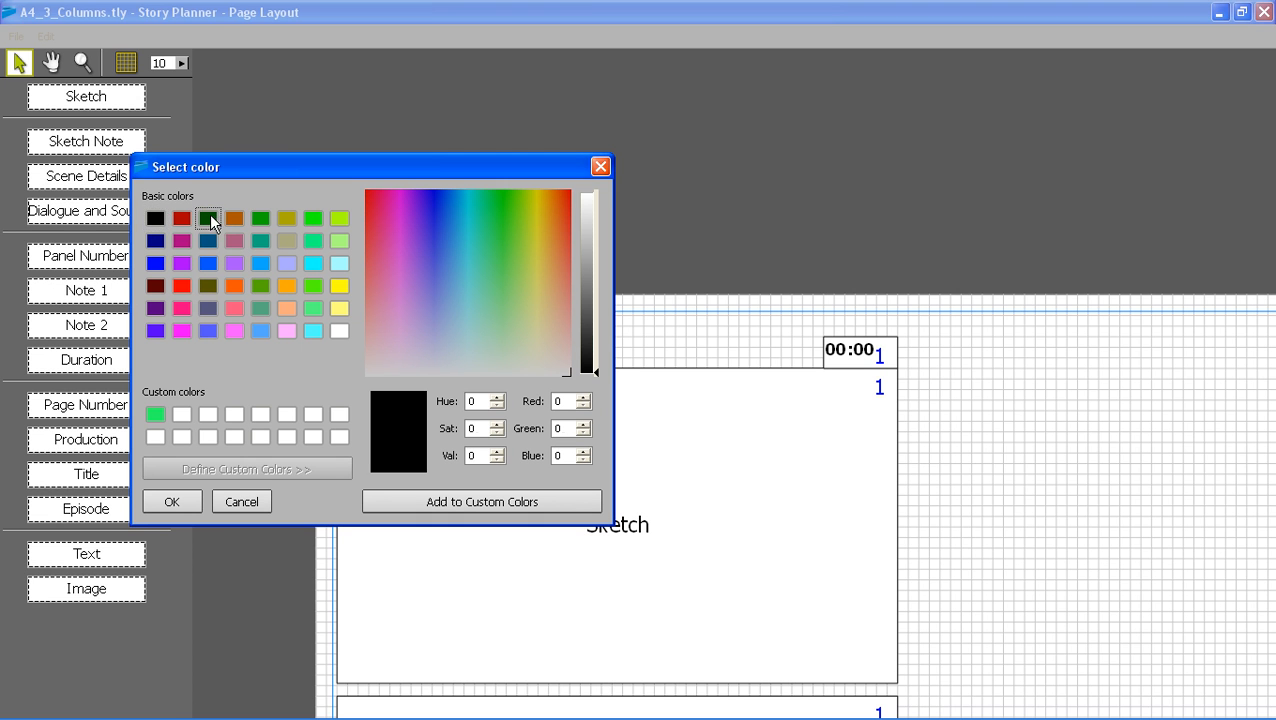
pyautogui.click(241, 501)
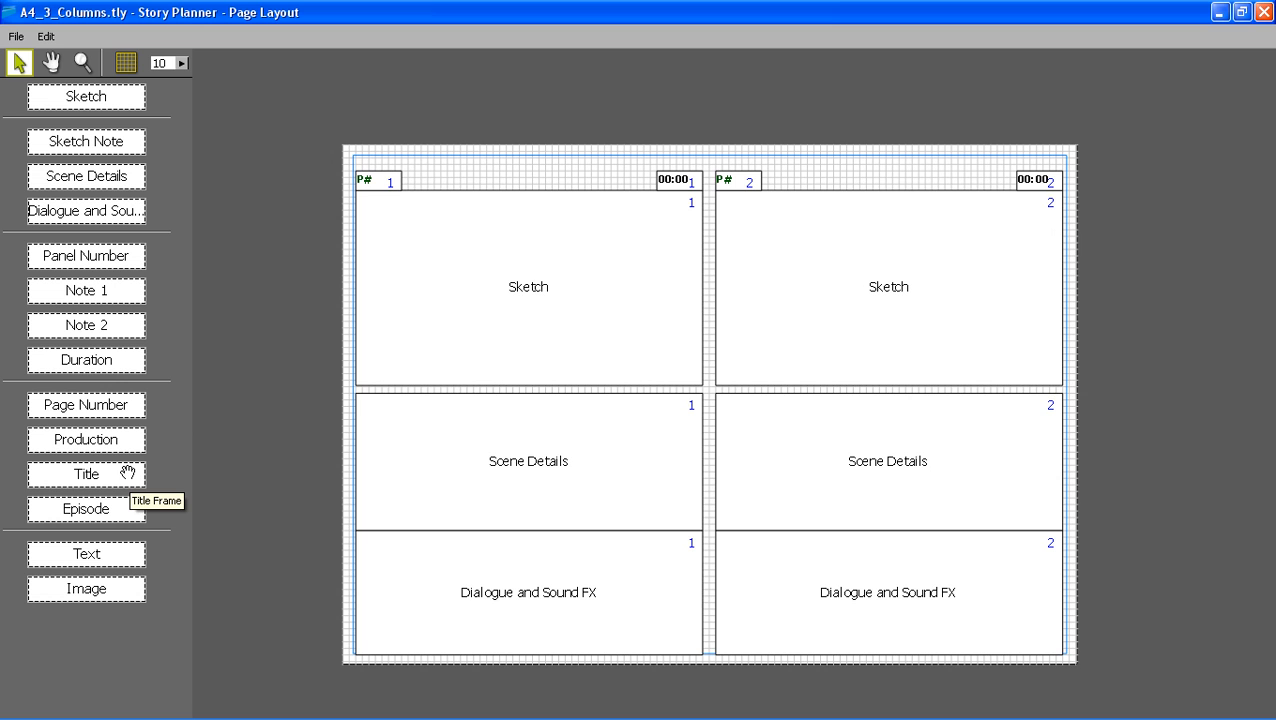
pyautogui.moveTo(183, 419)
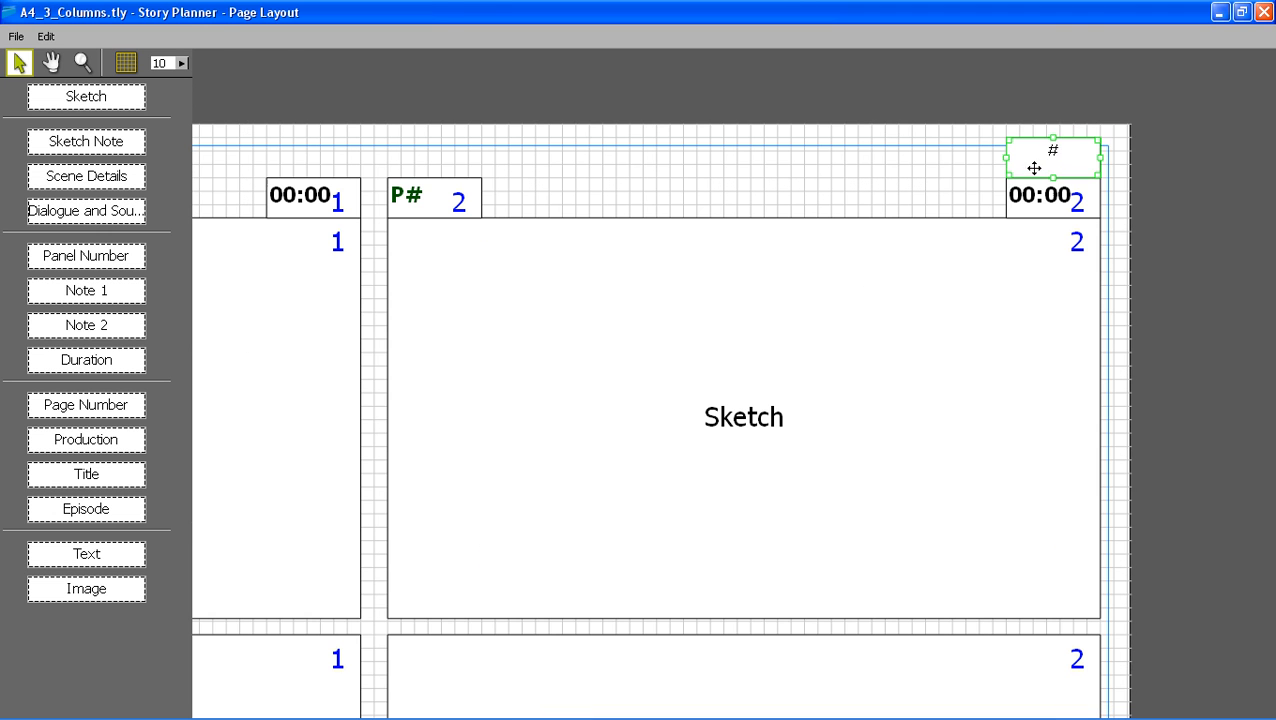
# Restyle the top-right '#' page-number frame as red Verdana, size 10.
pyautogui.doubleClick(1052, 158)
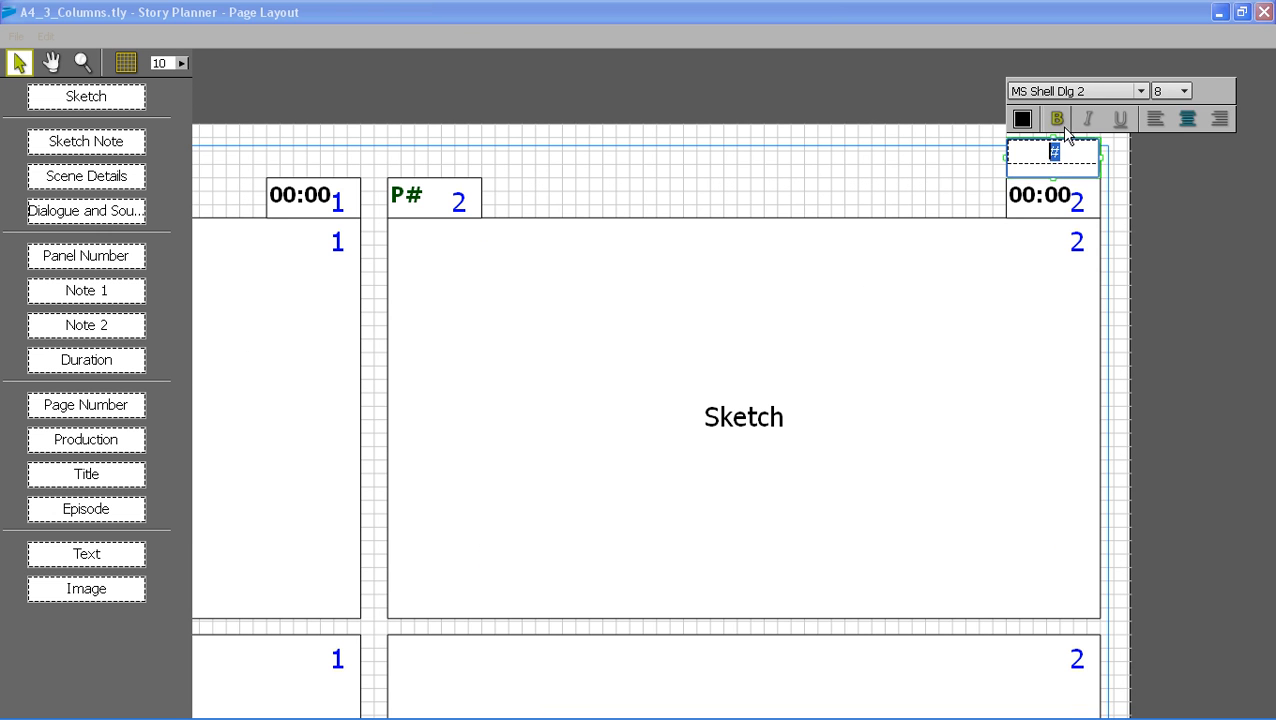
pyautogui.click(1140, 90)
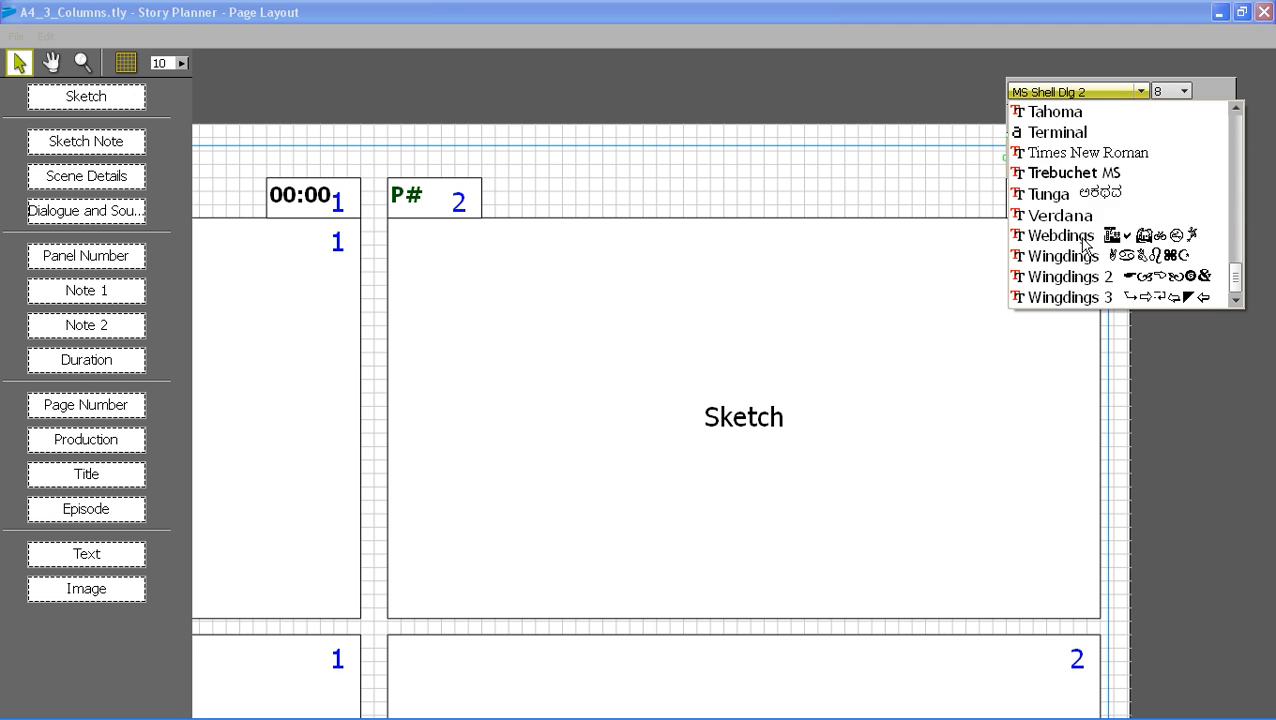
pyautogui.click(1059, 215)
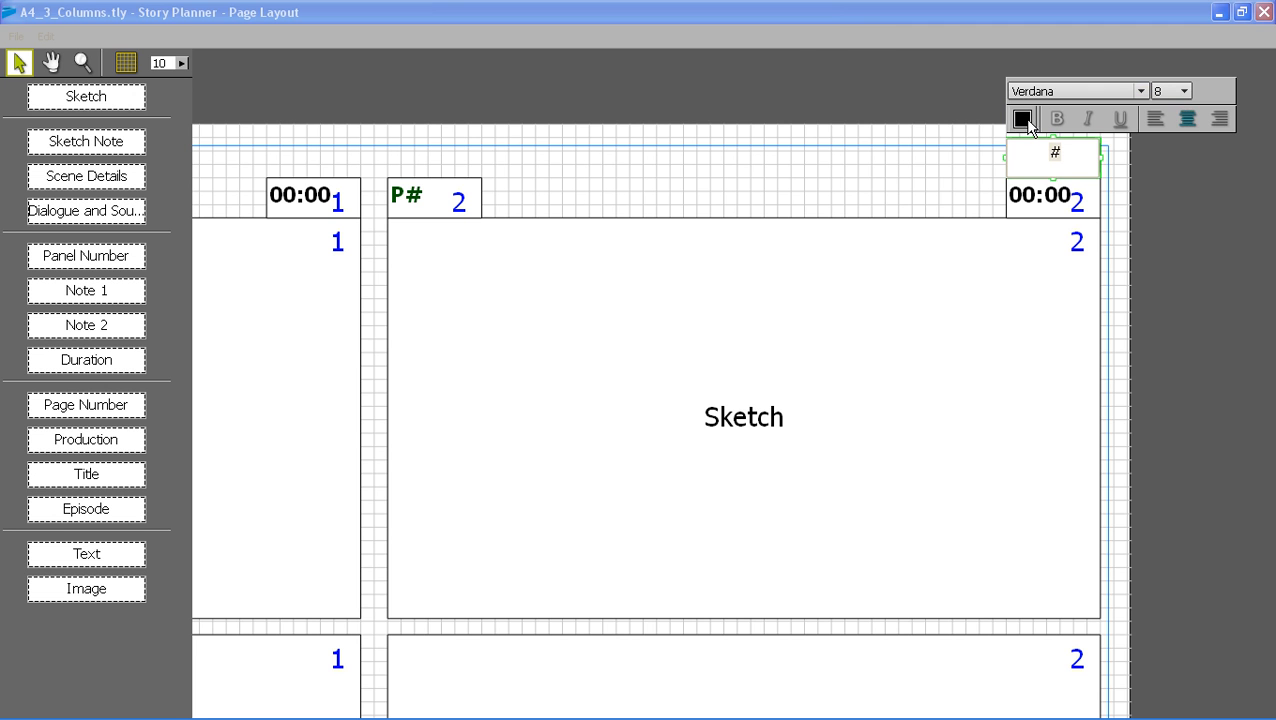
pyautogui.click(1022, 119)
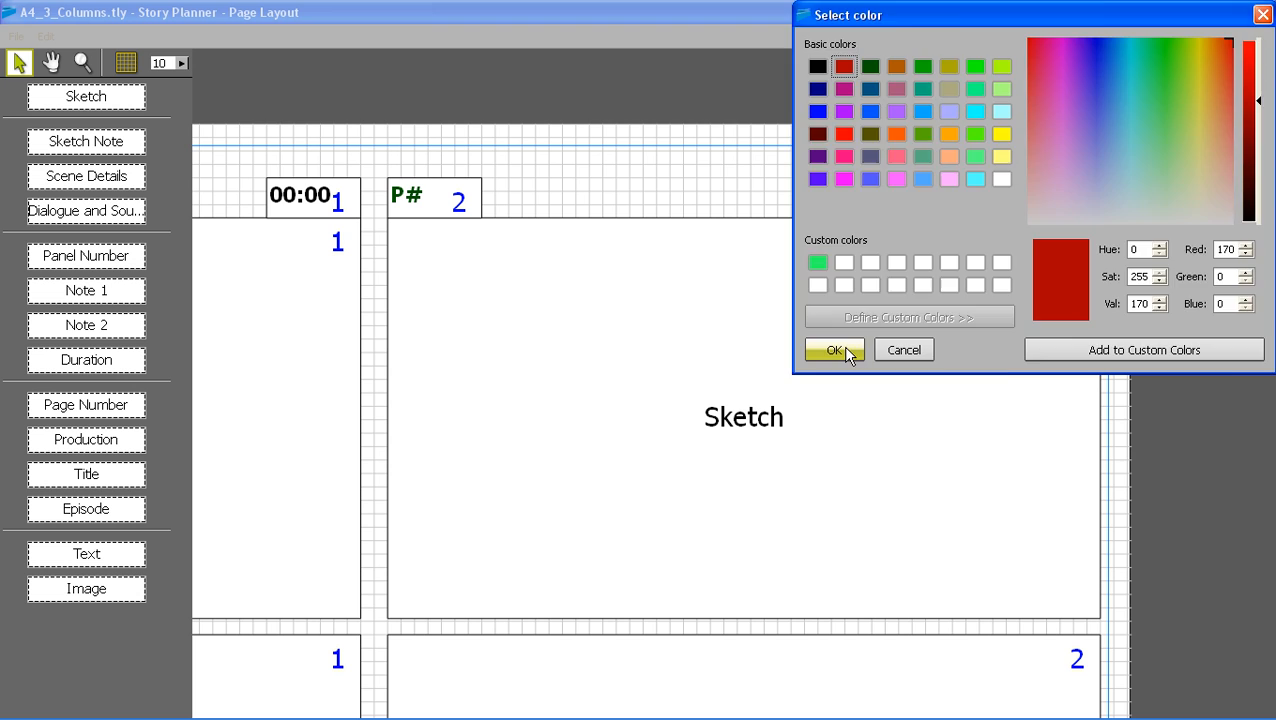
pyautogui.click(833, 350)
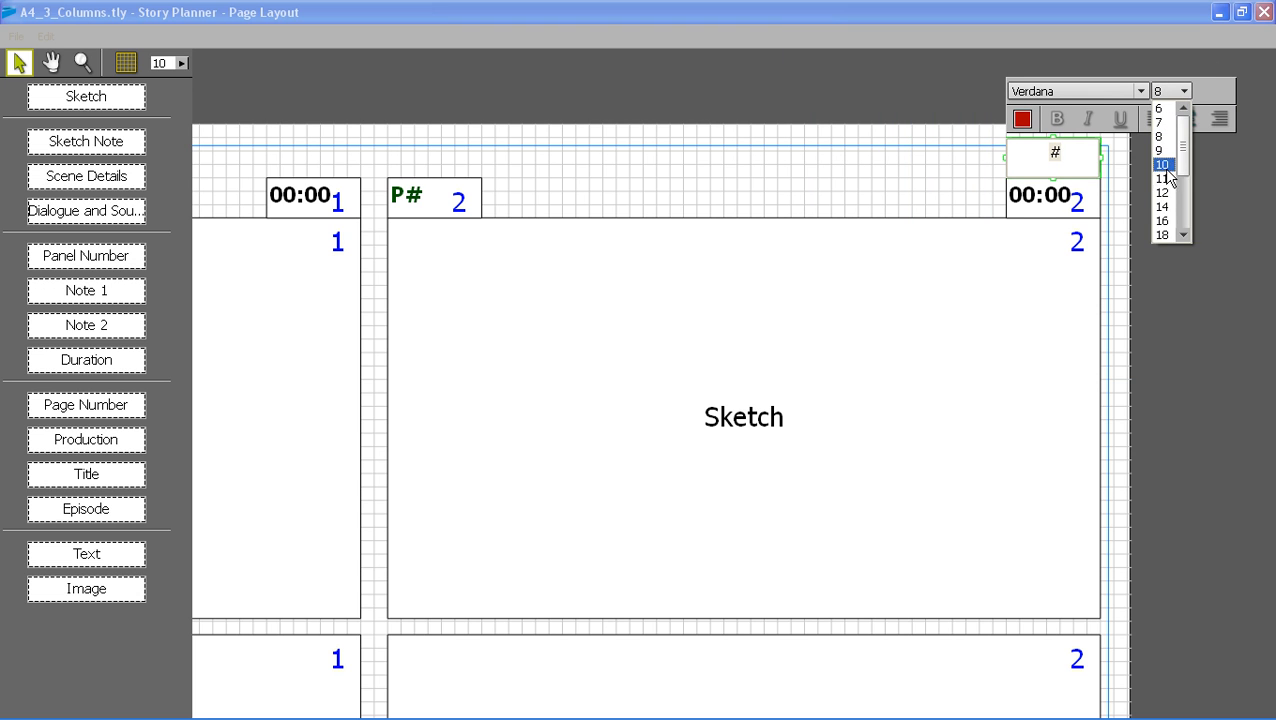
pyautogui.click(1162, 164)
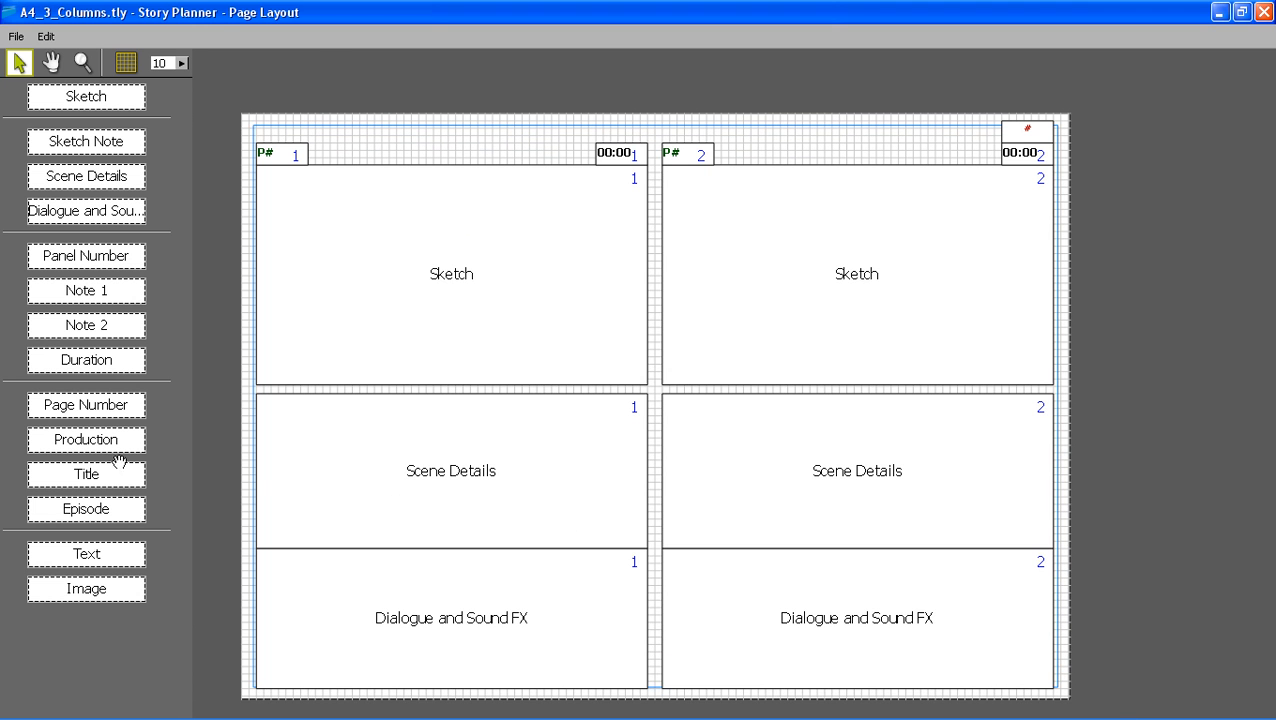
pyautogui.moveTo(100, 515)
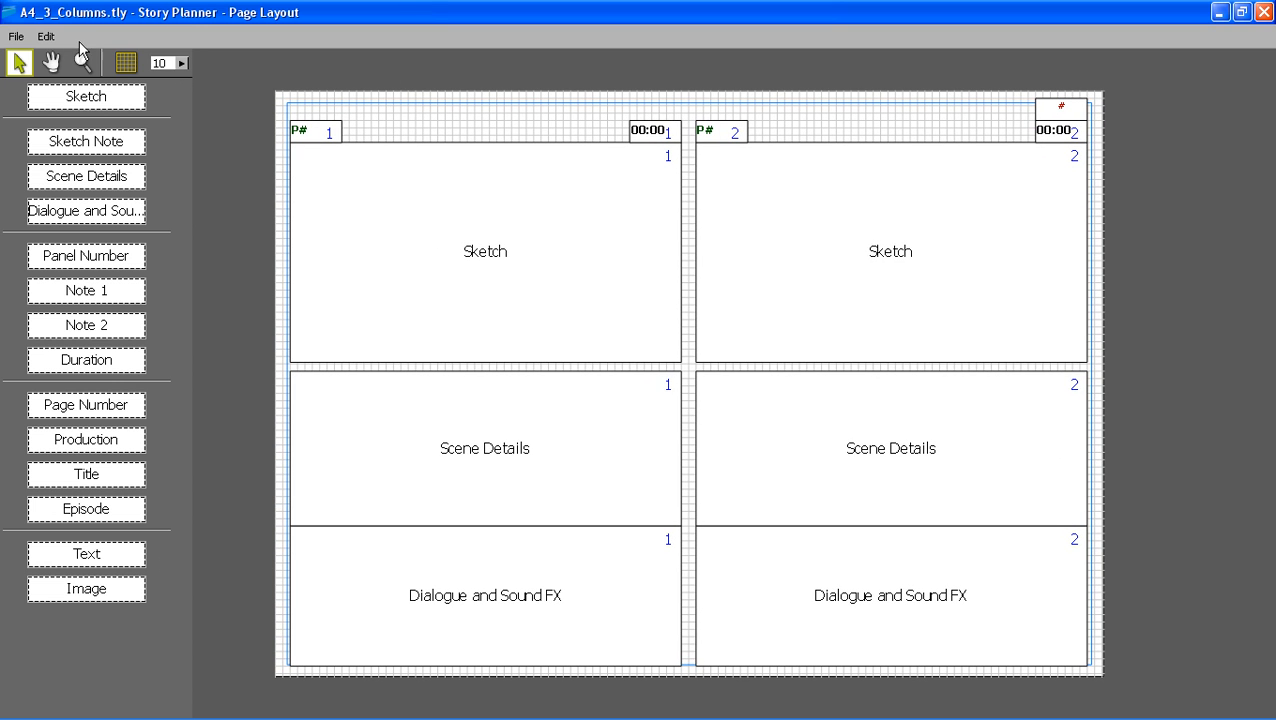
# Print the storyboard layout to a PDF named FAE5 in the outputs folder.
pyautogui.click(16, 36)
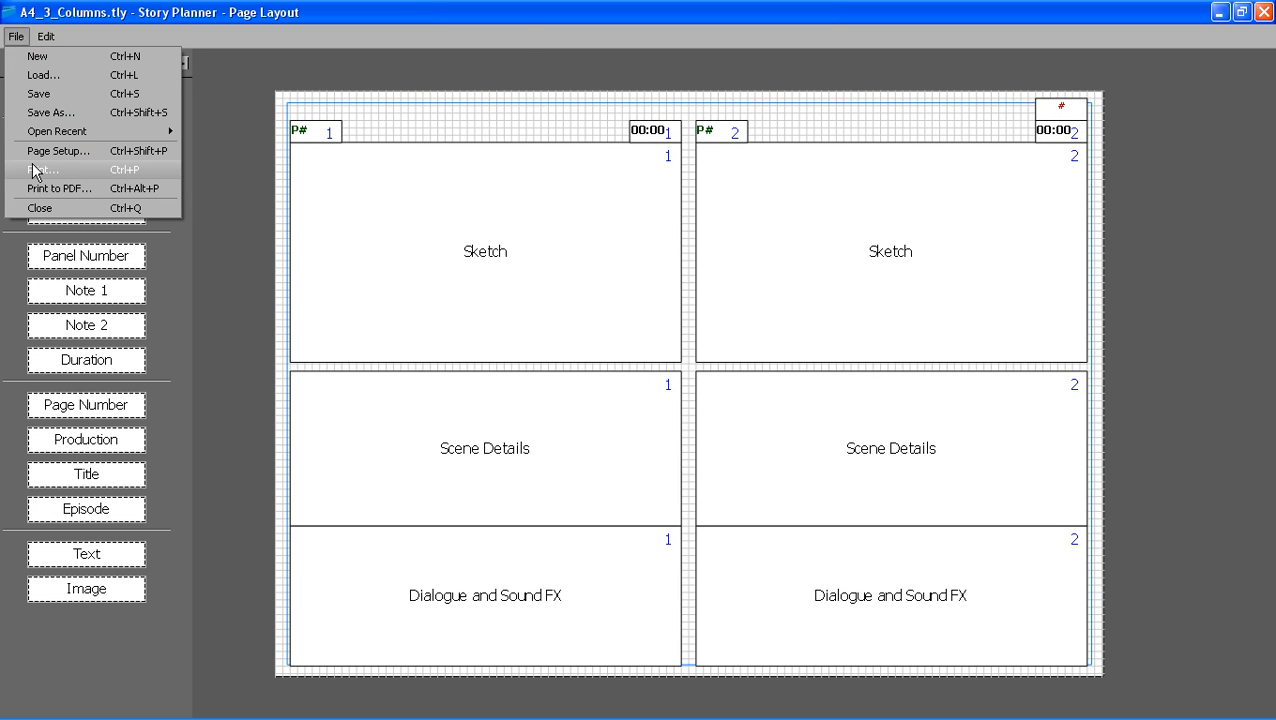
pyautogui.click(58, 188)
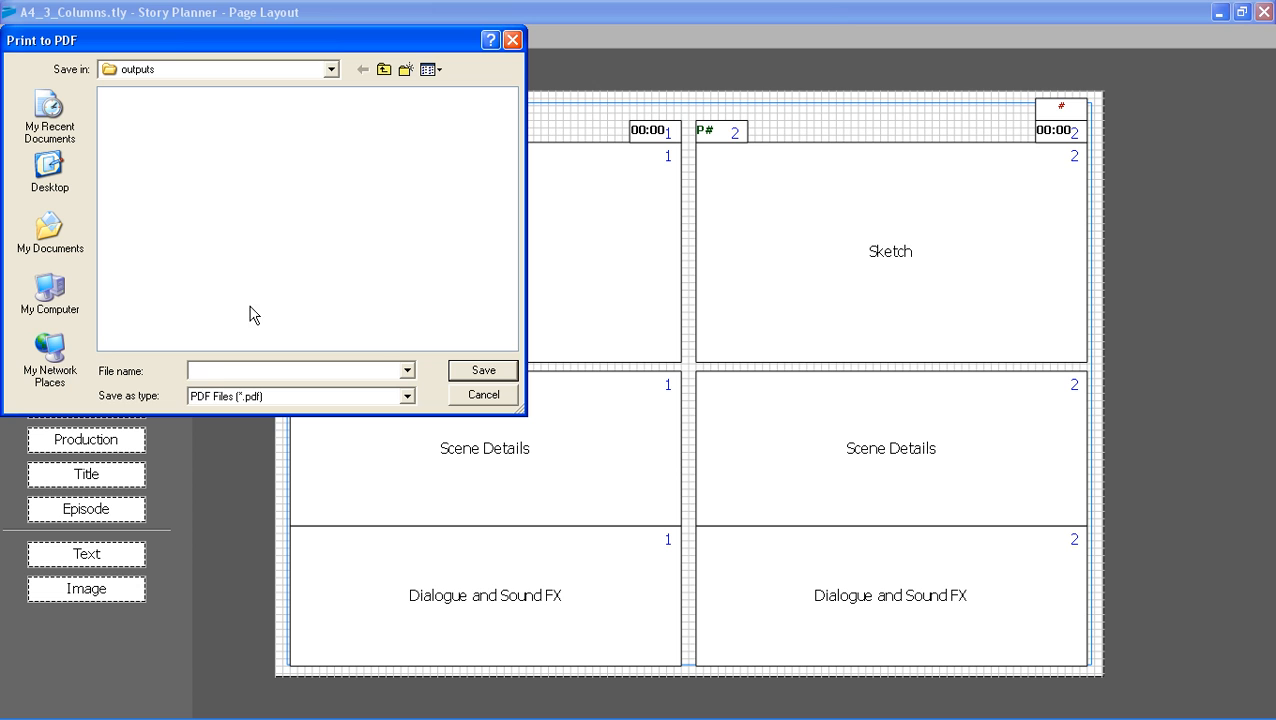
pyautogui.write('FAE5')
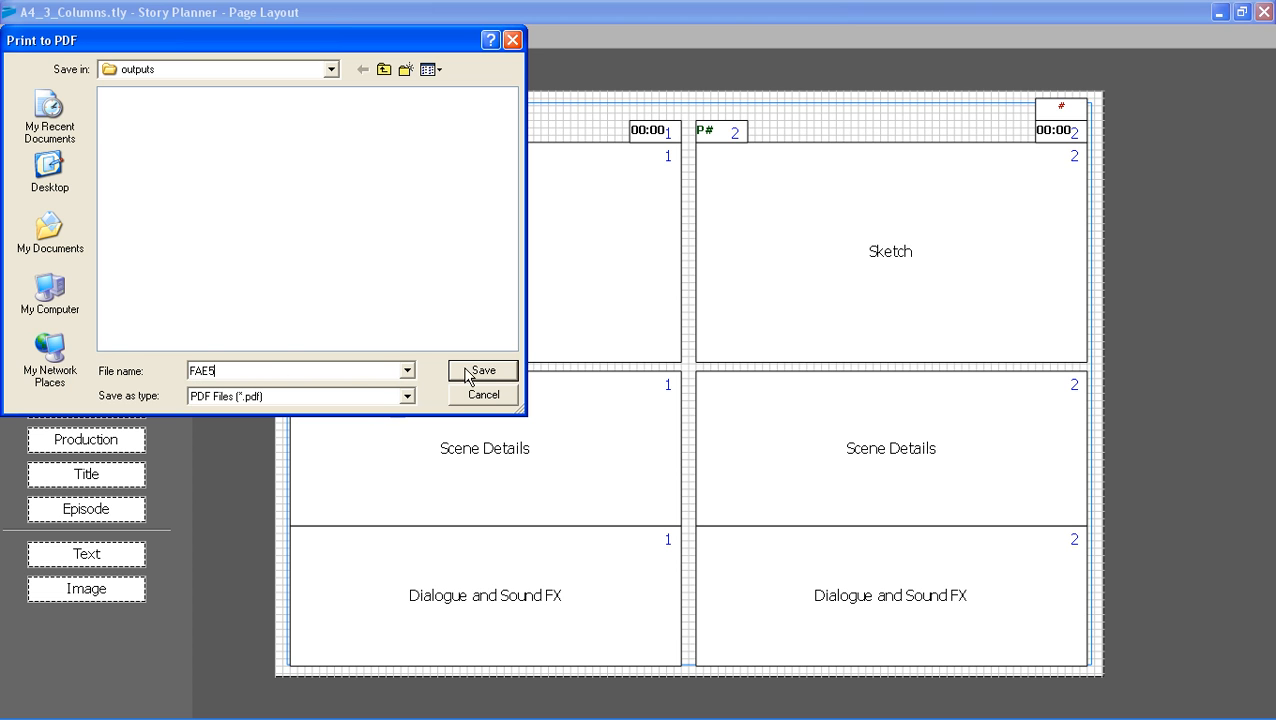
pyautogui.click(482, 370)
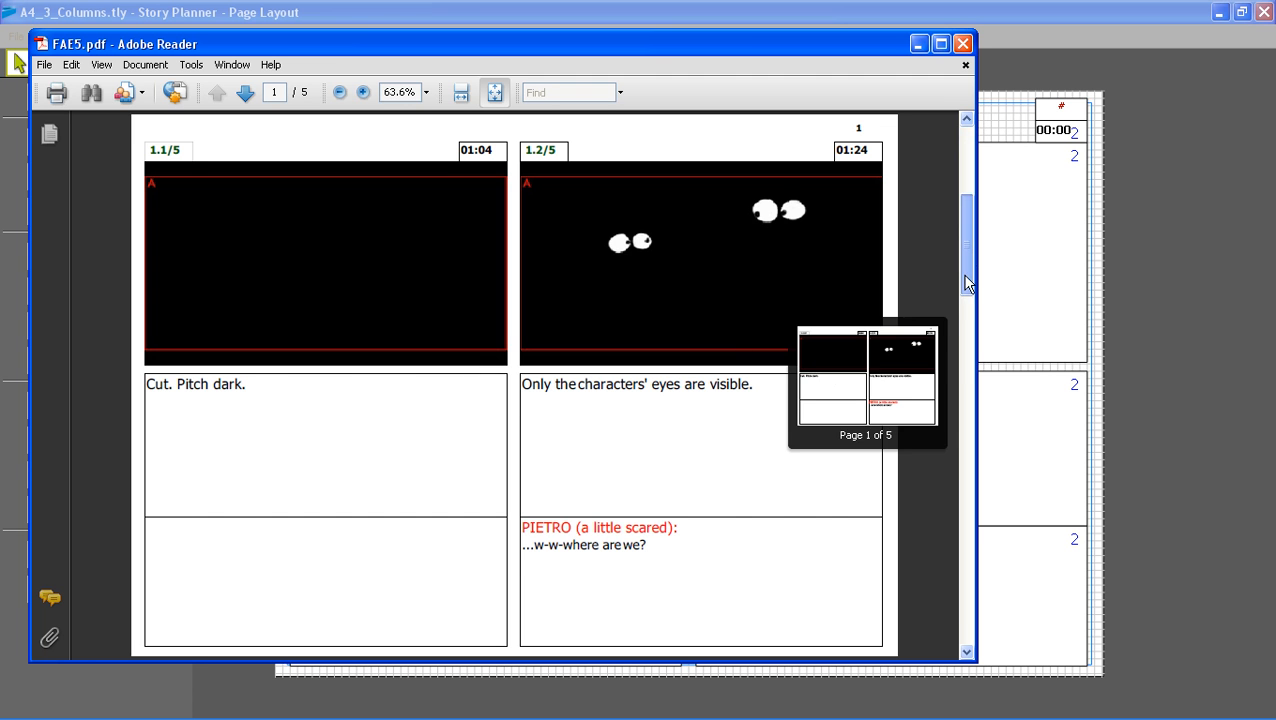
# Scroll FAE5.pdf to the last page, then step back one page.
pyautogui.moveTo(966, 280); pyautogui.dragTo(966, 360)
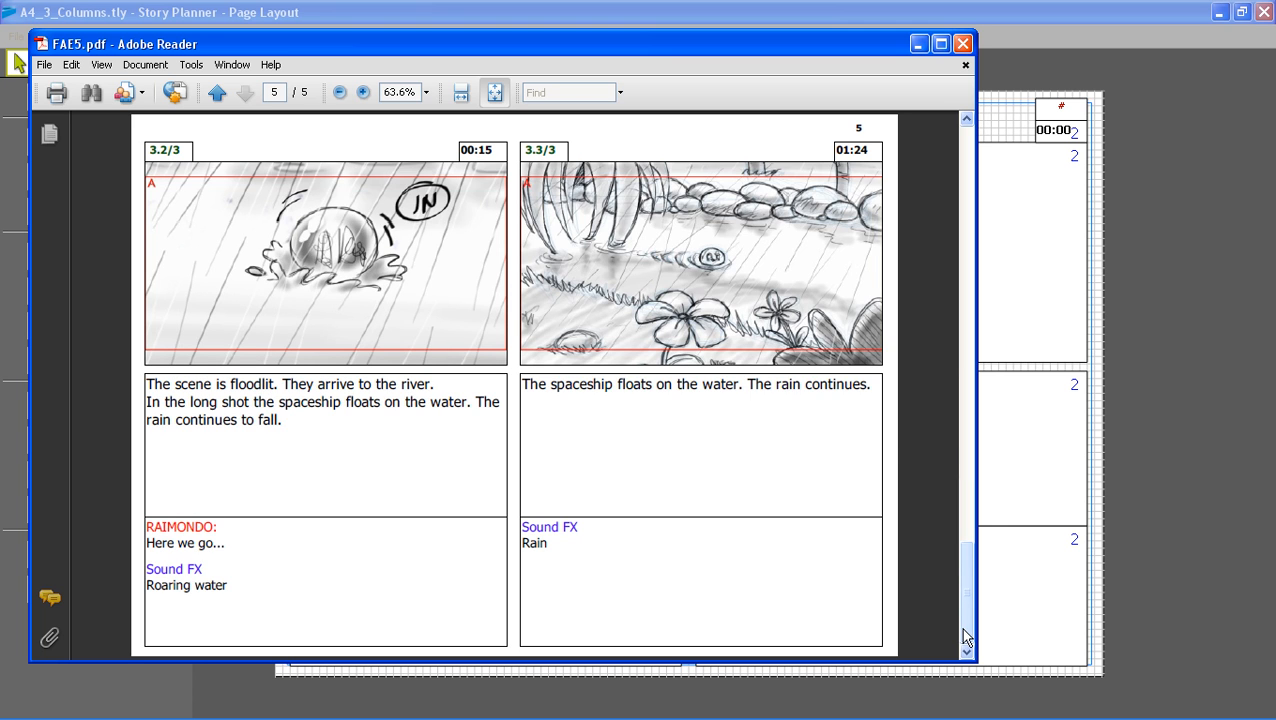
pyautogui.click(216, 92)
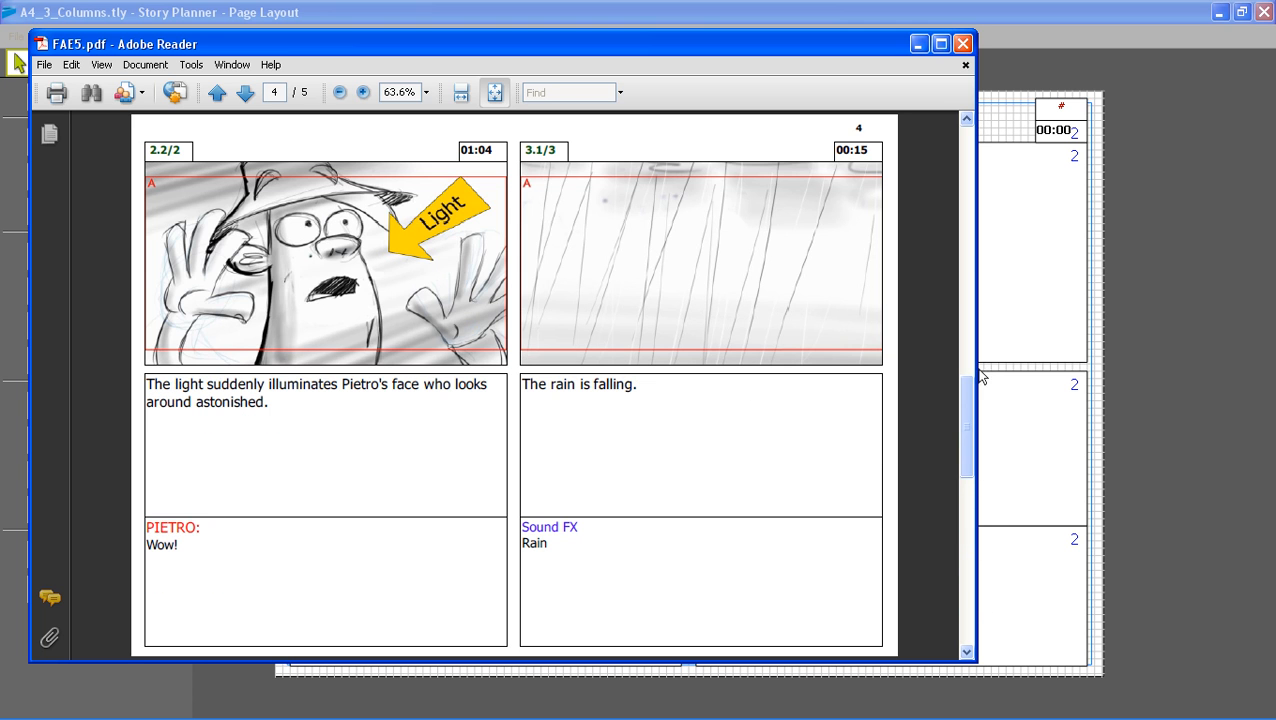